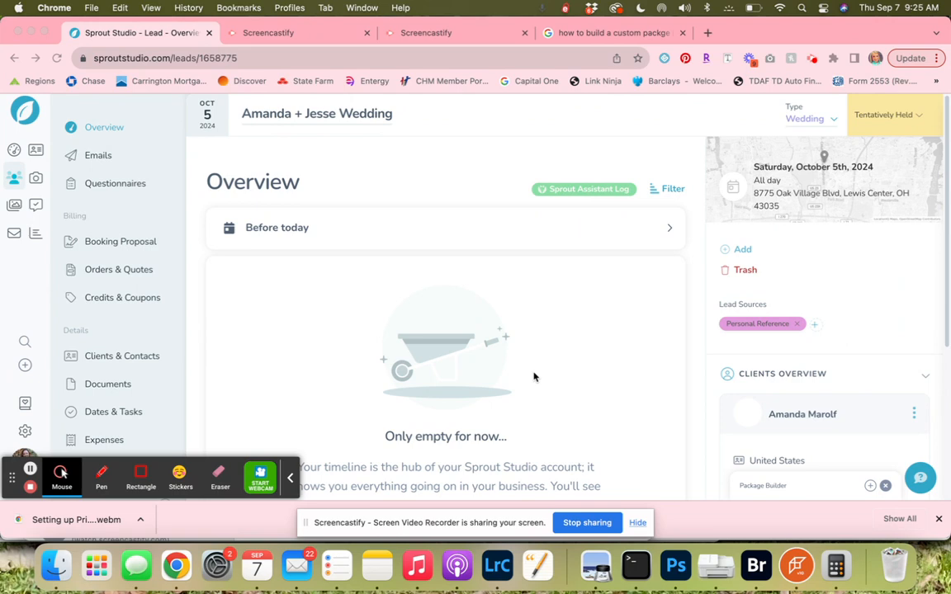
{"action": "mouse_move", "coordinate": [194, 287]}
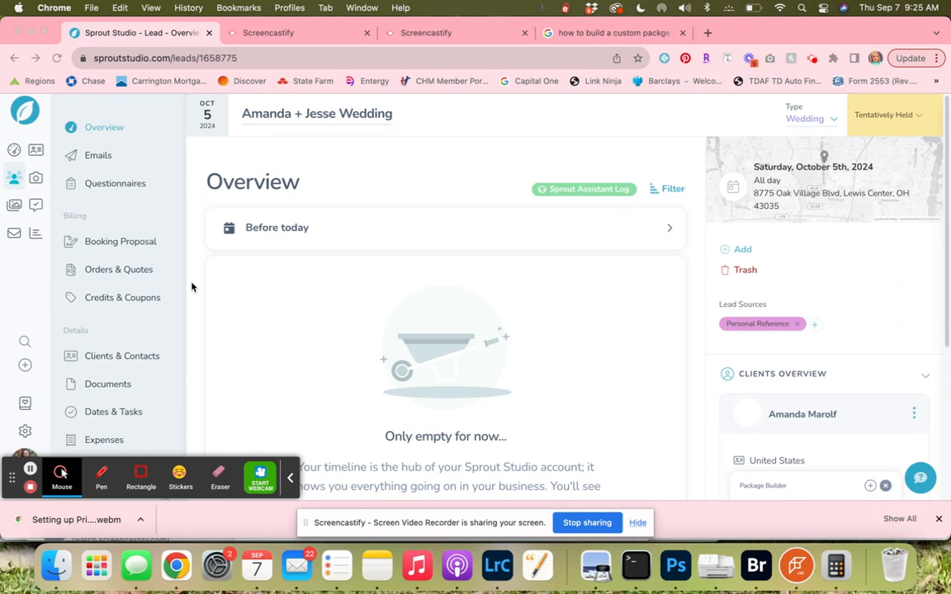
{"action": "mouse_move", "coordinate": [201, 313]}
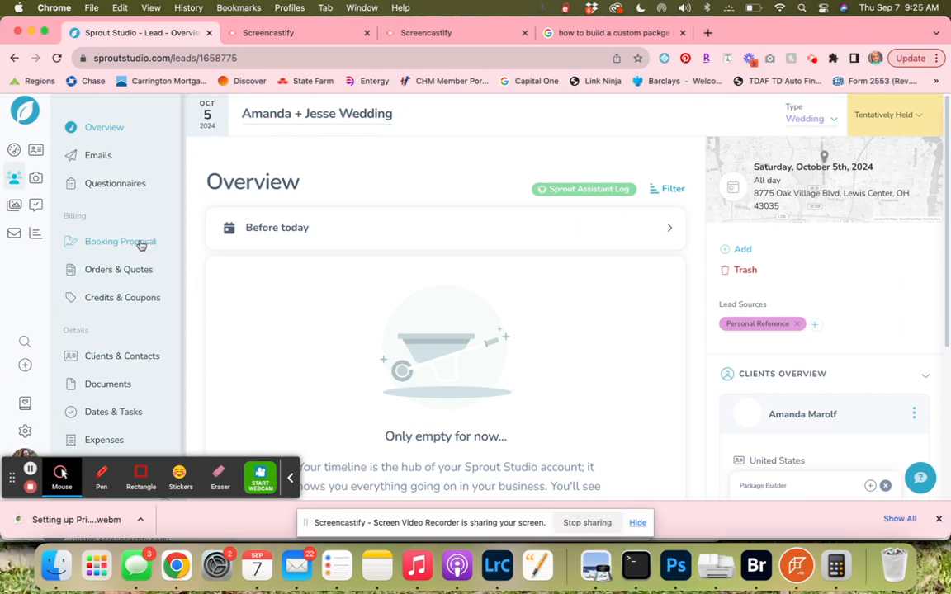
- Bring up the wedding lead's booking proposal from the sidebar
{"action": "left_click", "coordinate": [120, 241]}
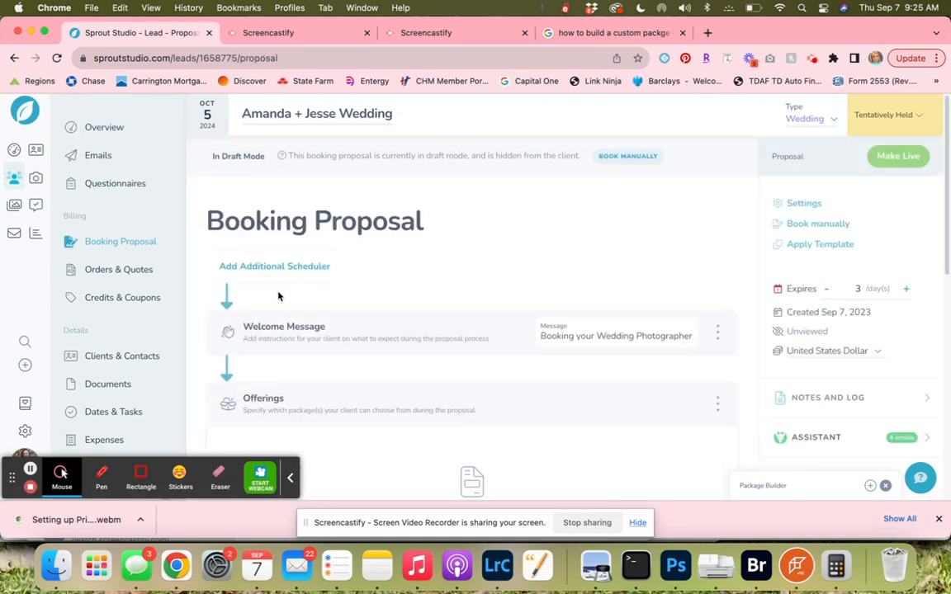
{"action": "mouse_move", "coordinate": [504, 345]}
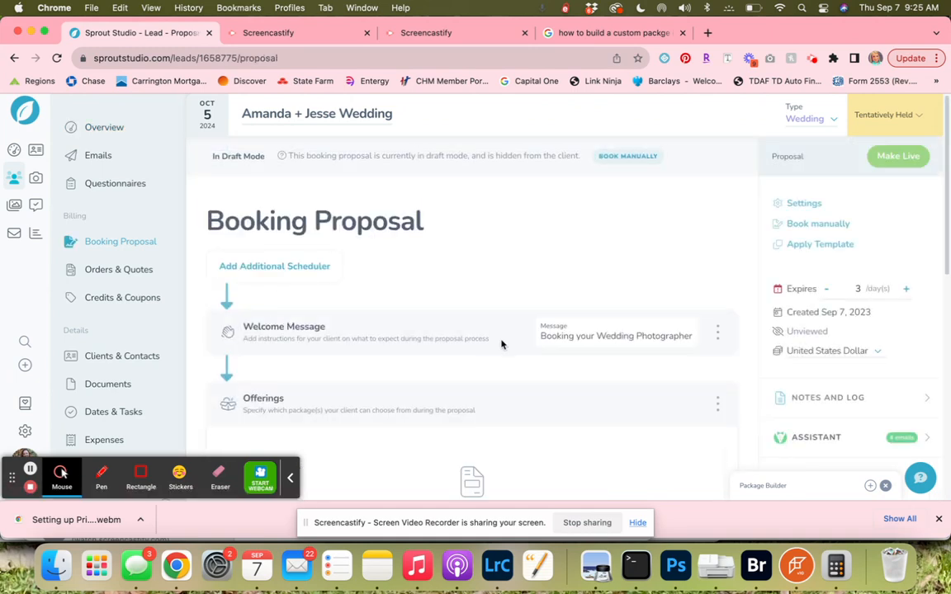
{"action": "scroll", "scroll_direction": "down", "scroll_amount": 3}
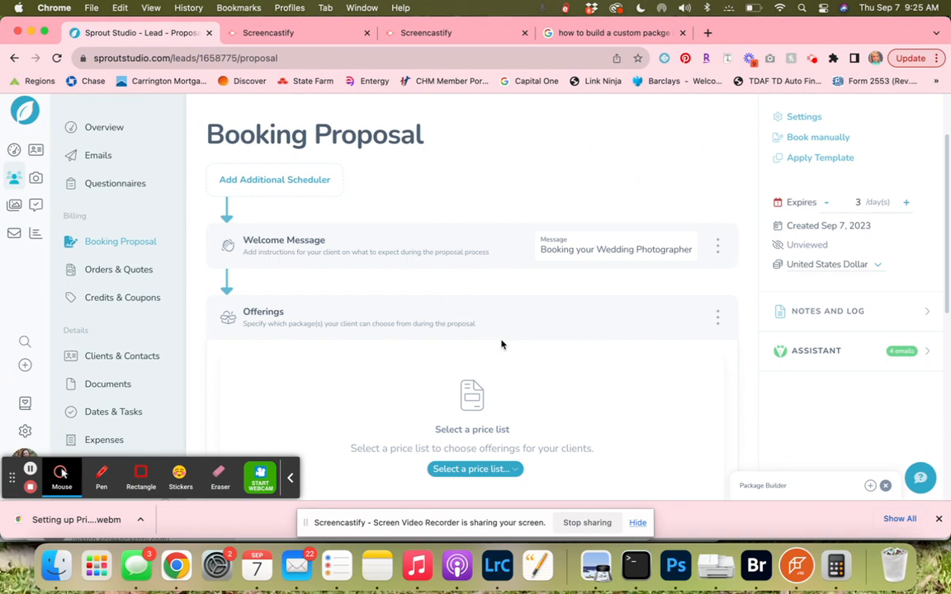
{"action": "scroll", "scroll_direction": "down", "scroll_amount": 3}
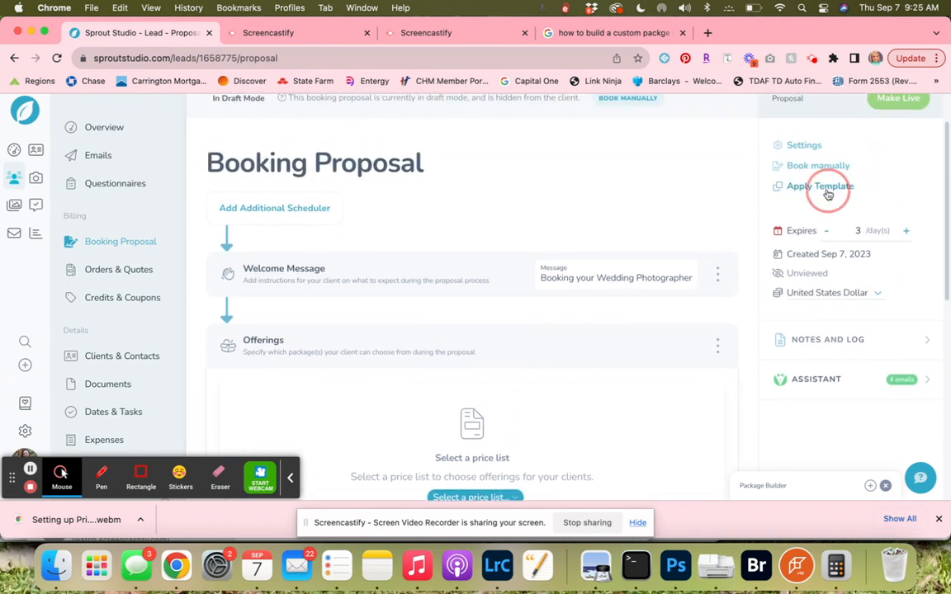
- Apply the Custom Wedding Package template, overwriting the existing proposal
{"action": "left_click", "coordinate": [818, 185]}
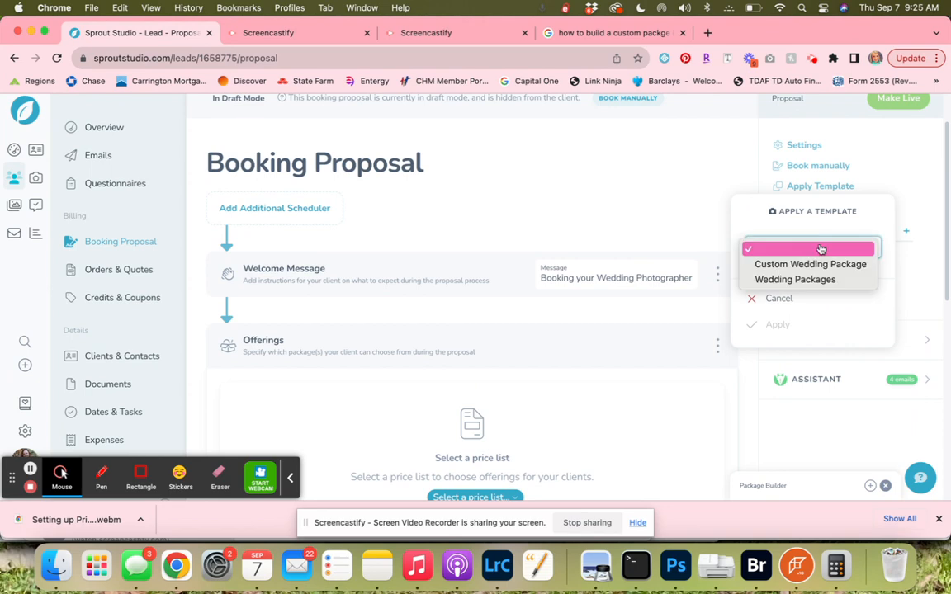
{"action": "left_click", "coordinate": [808, 264]}
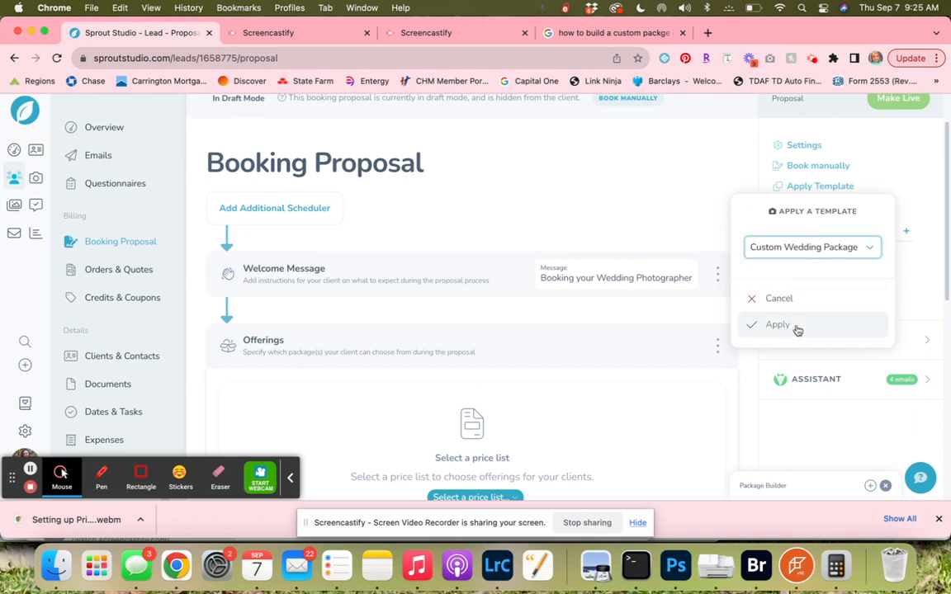
{"action": "left_click", "coordinate": [776, 324]}
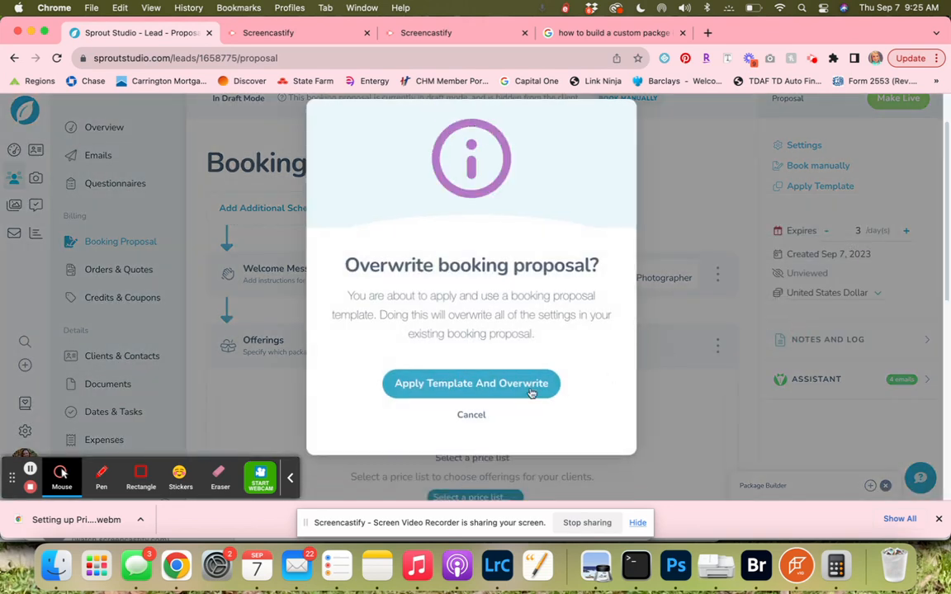
{"action": "left_click", "coordinate": [470, 382]}
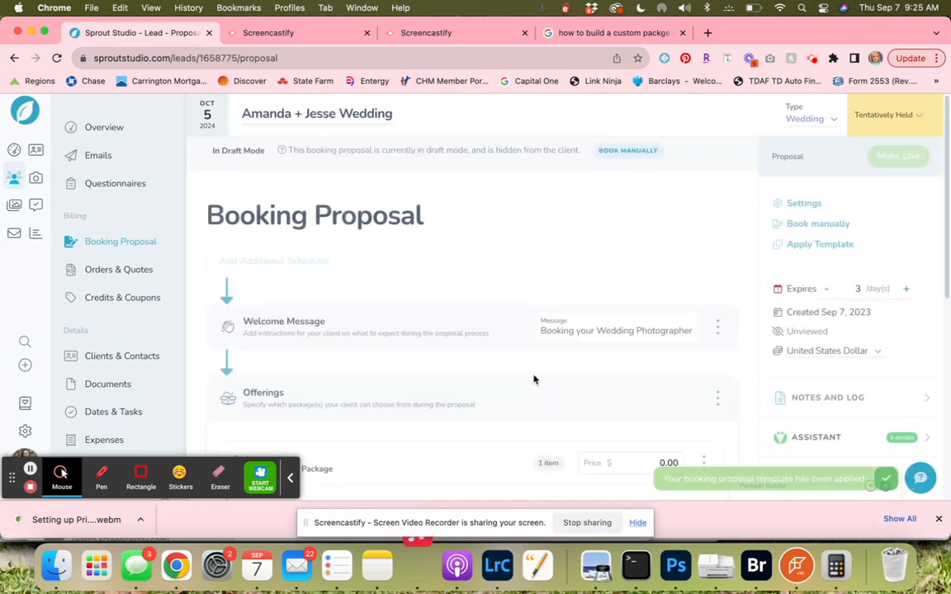
- Switch Payment Terms to Schedule and add the Wedding payment schedule
{"action": "scroll", "scroll_direction": "down", "scroll_amount": 3}
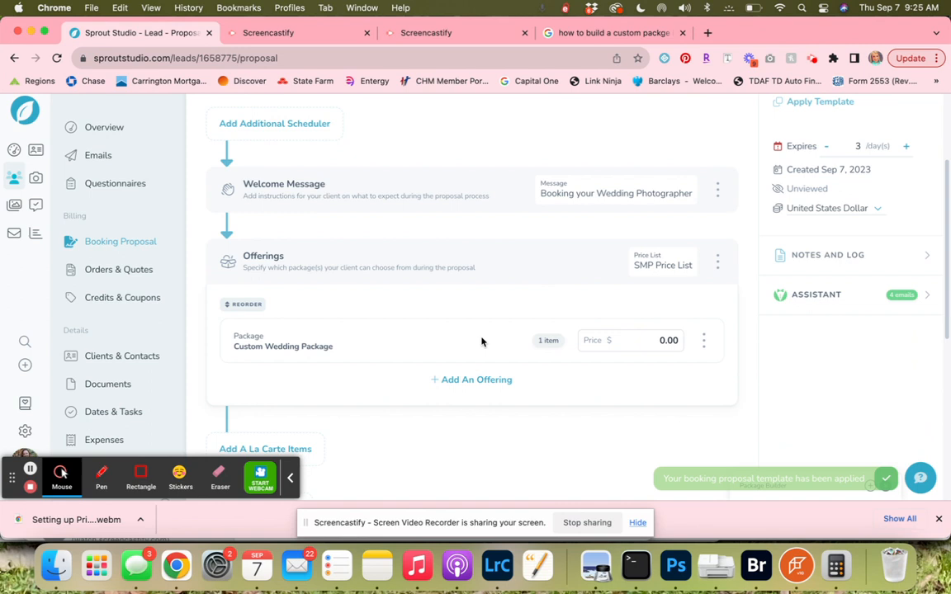
{"action": "scroll", "scroll_direction": "down", "scroll_amount": 3}
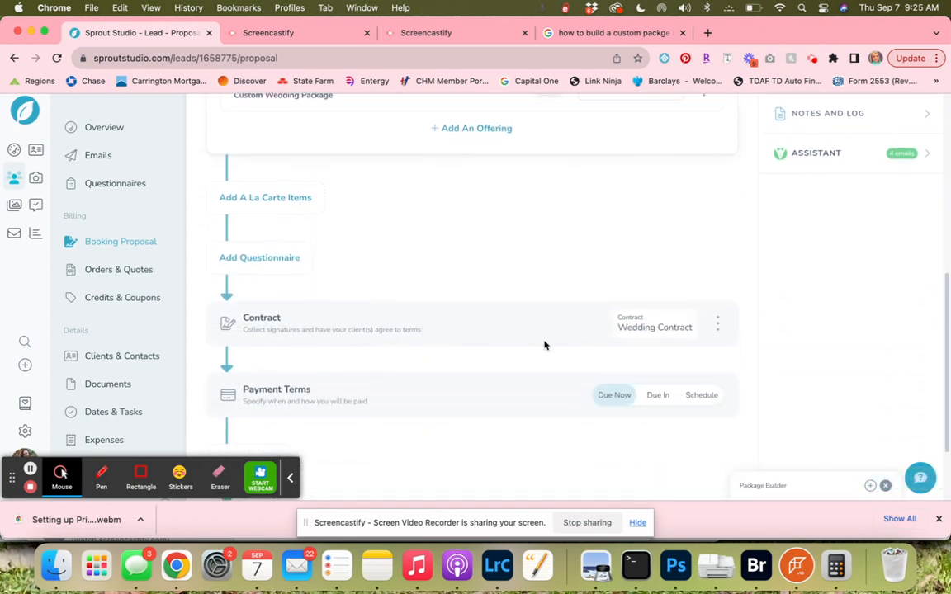
{"action": "left_click", "coordinate": [572, 395]}
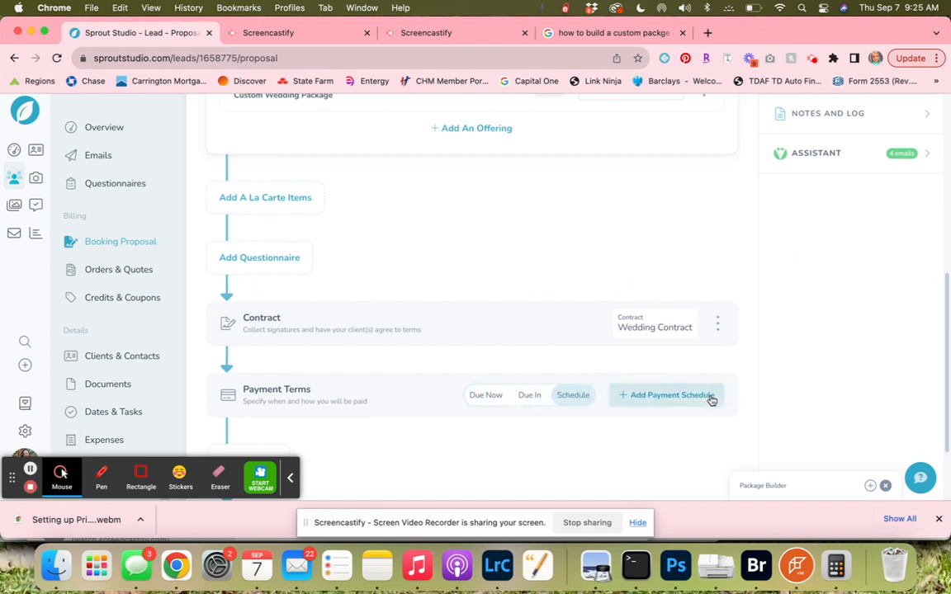
{"action": "left_click", "coordinate": [670, 395]}
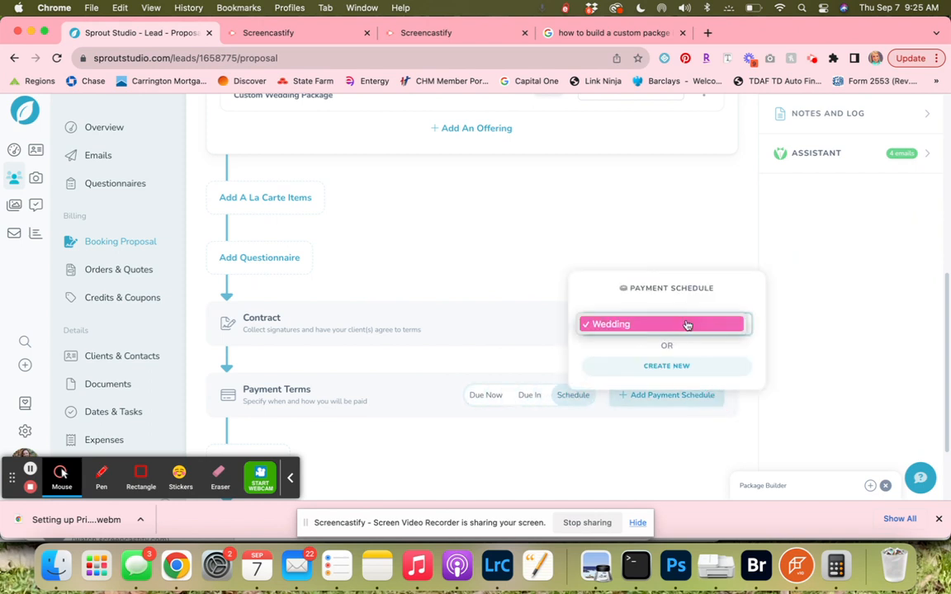
{"action": "left_click", "coordinate": [663, 324]}
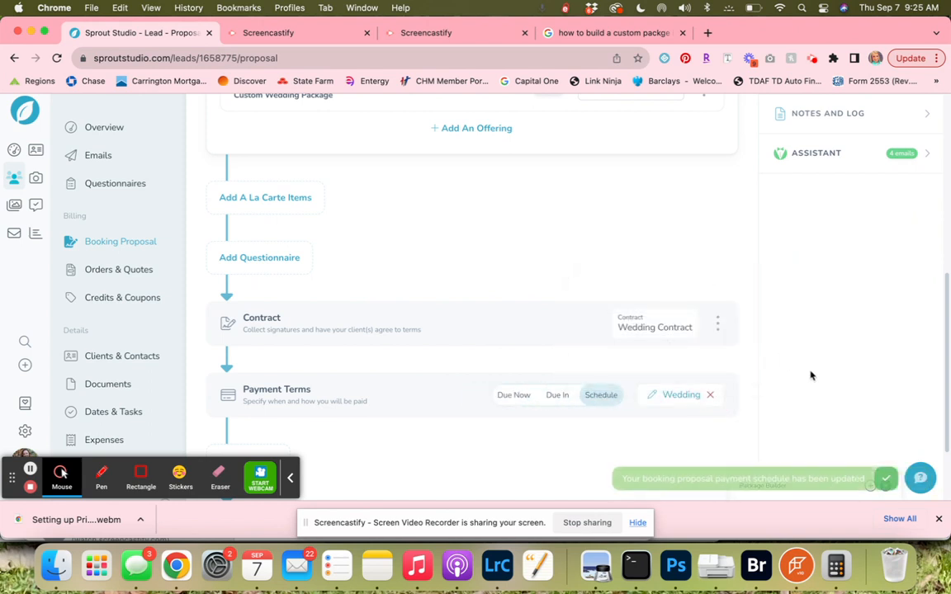
{"action": "scroll", "scroll_direction": "up", "scroll_amount": 3}
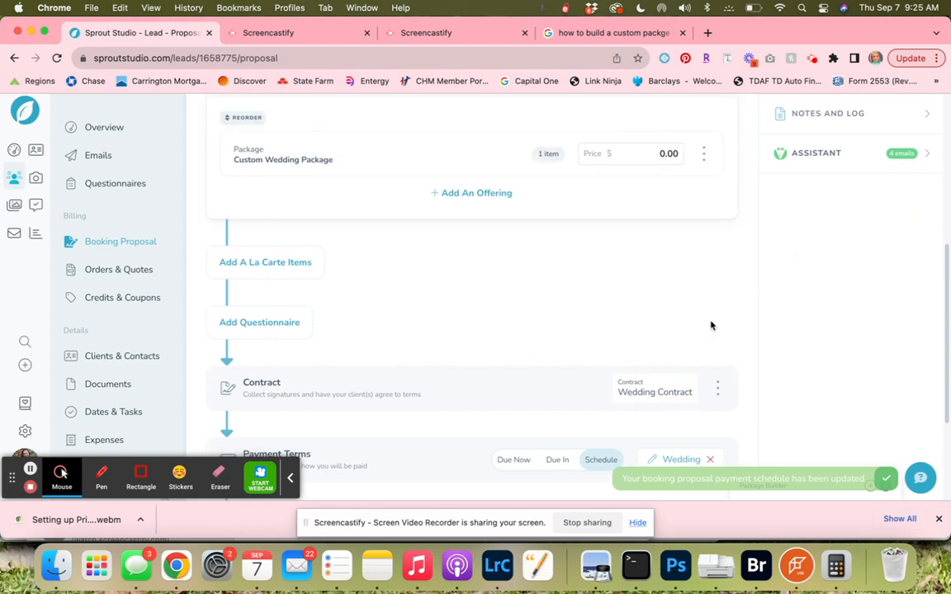
{"action": "mouse_move", "coordinate": [569, 264]}
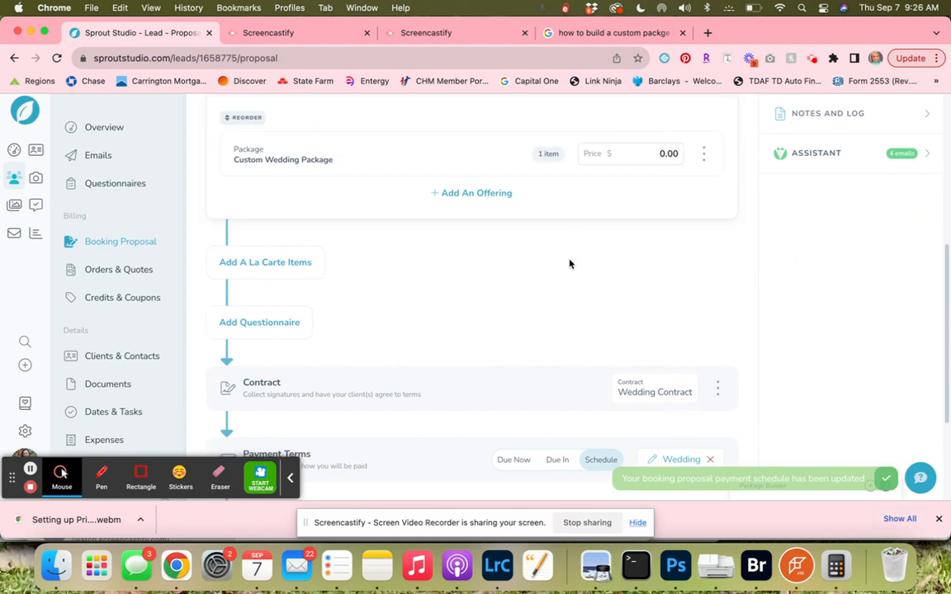
{"action": "scroll", "scroll_direction": "up", "scroll_amount": 3}
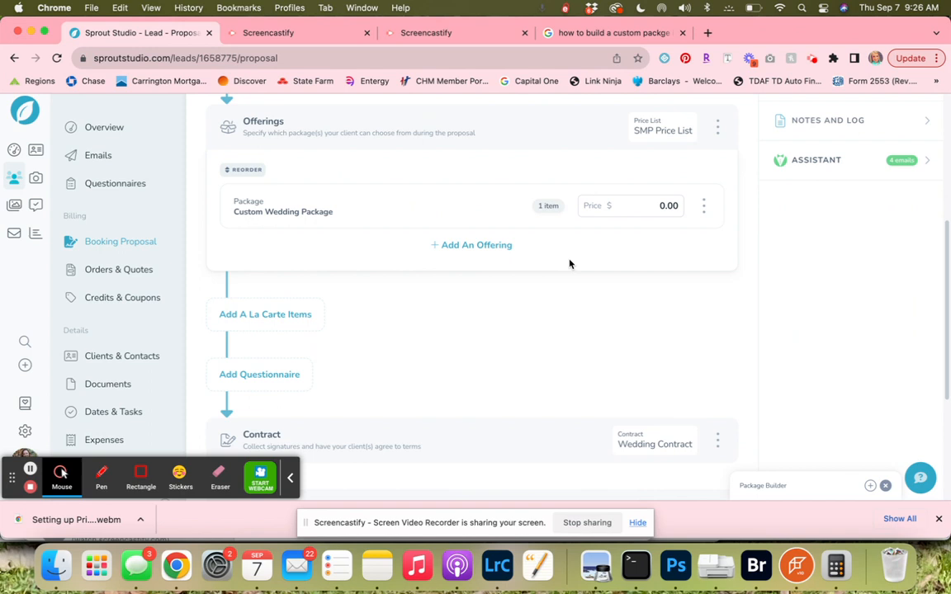
{"action": "scroll", "scroll_direction": "up", "scroll_amount": 3}
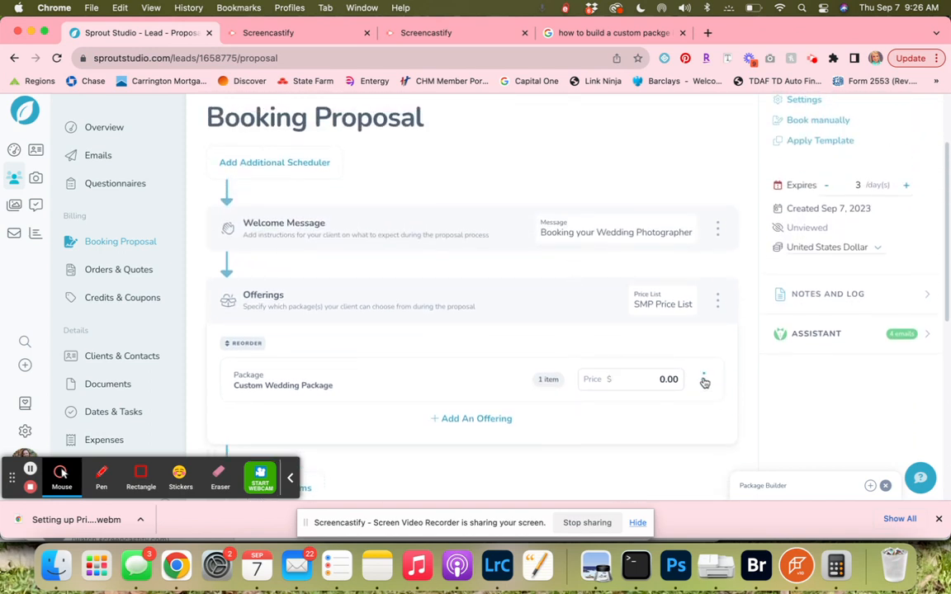
- Edit the Custom Wedding Package offering and rename it 'Wedding Package'
{"action": "left_click", "coordinate": [703, 378]}
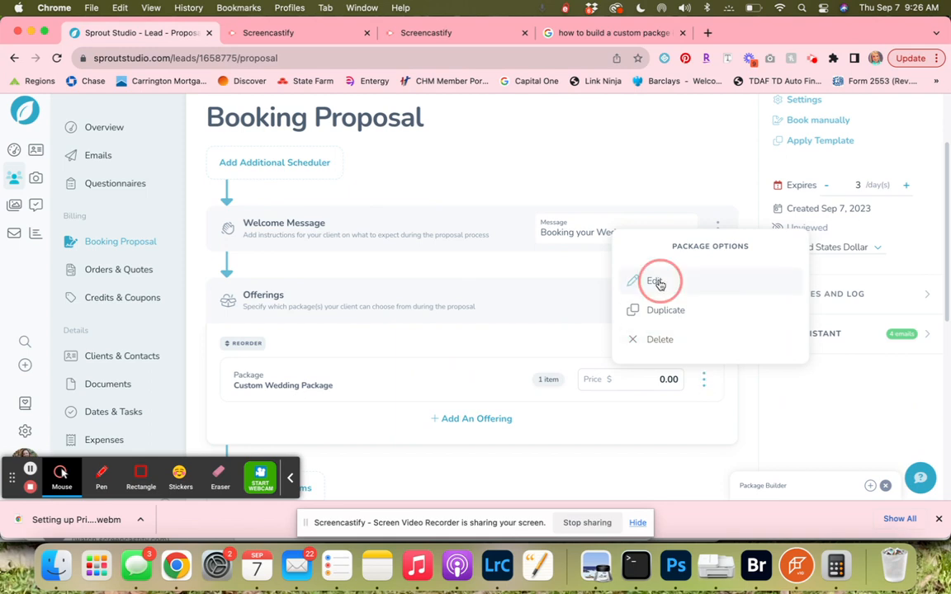
{"action": "left_click", "coordinate": [654, 281]}
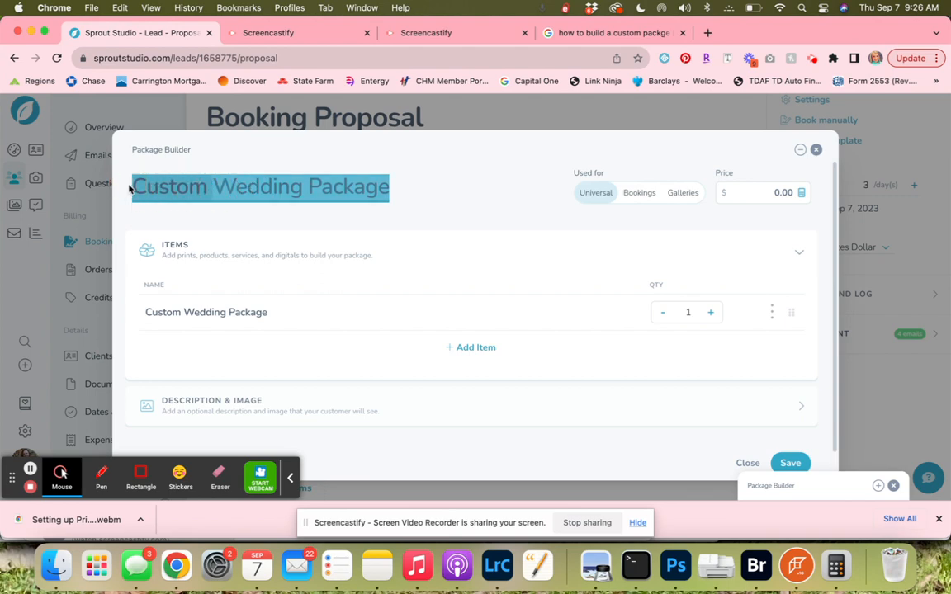
{"action": "type", "text": "Wedding Package"}
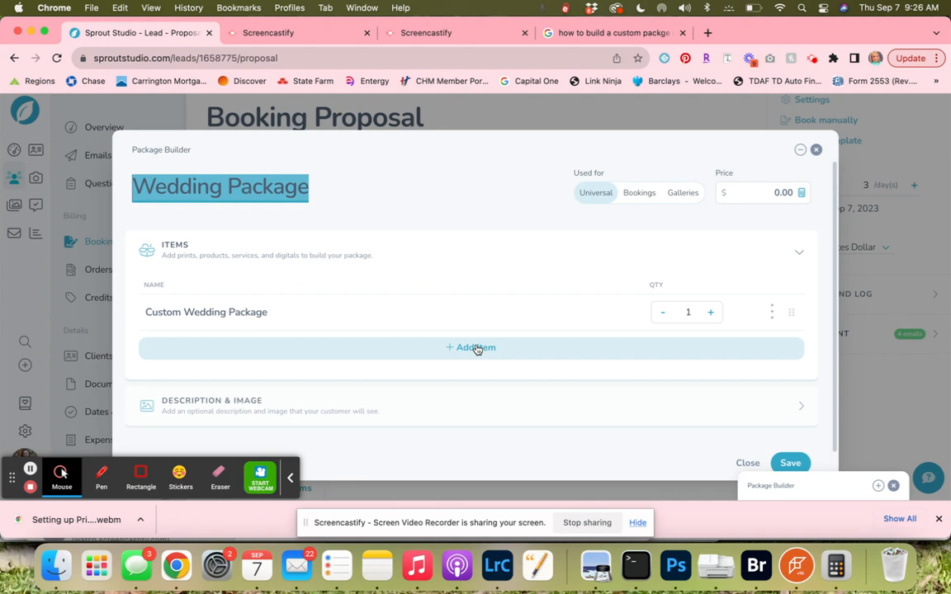
- Add the 8 Hours Coverage service to the package items
{"action": "left_click", "coordinate": [470, 347]}
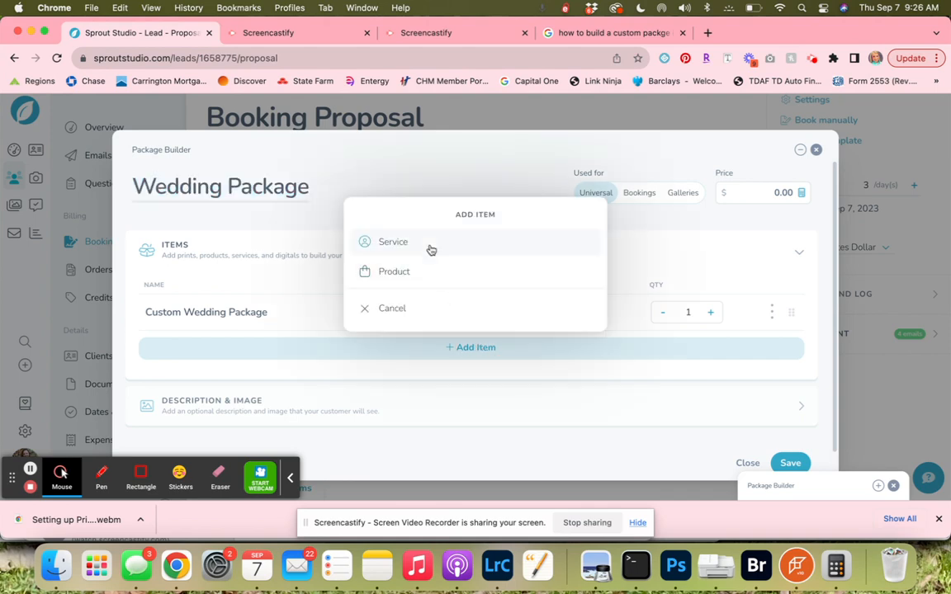
{"action": "left_click", "coordinate": [393, 241]}
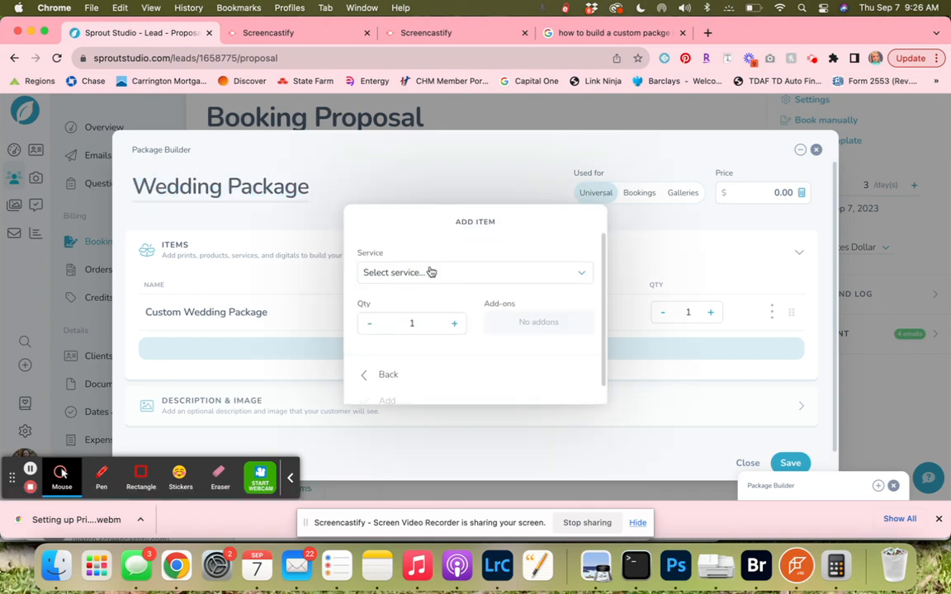
{"action": "left_click", "coordinate": [472, 273]}
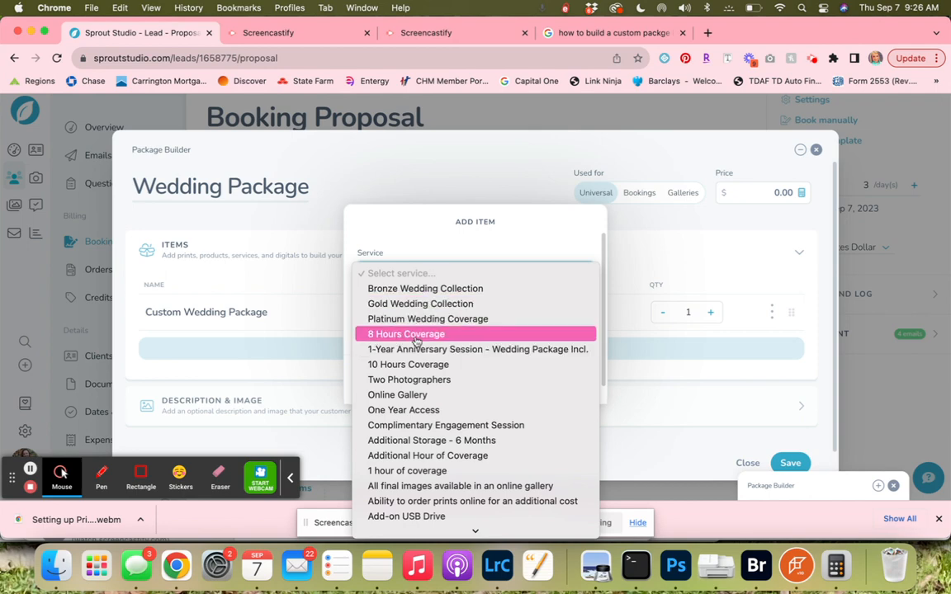
{"action": "left_click", "coordinate": [406, 334]}
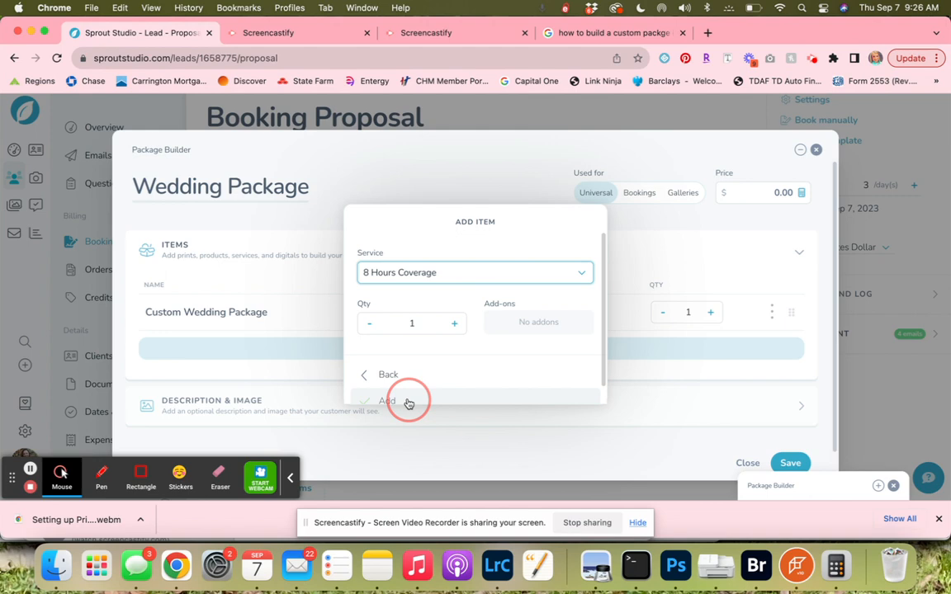
{"action": "left_click", "coordinate": [386, 401]}
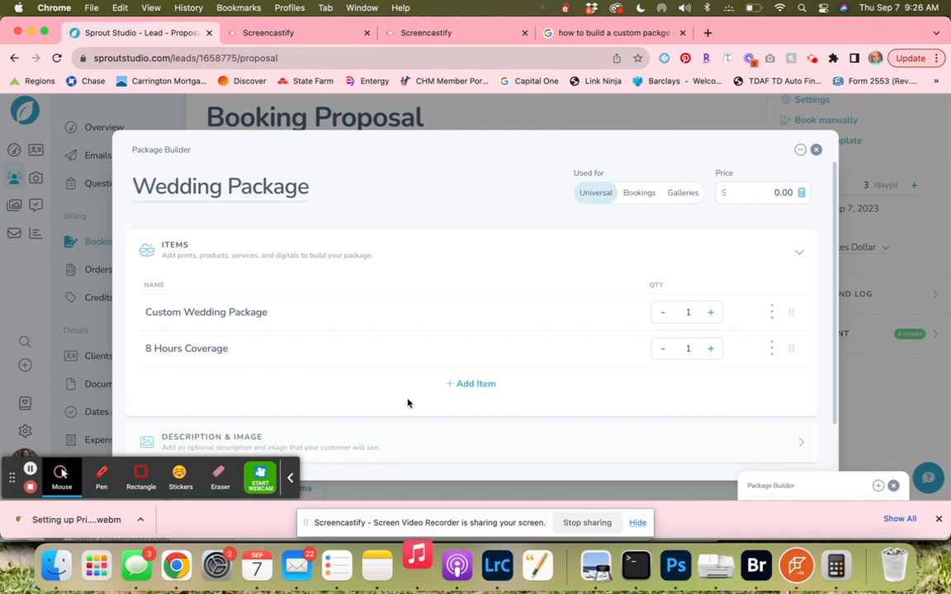
- Add the 12x12 15-Spread Legacy Album product to the package items
{"action": "left_click", "coordinate": [470, 382]}
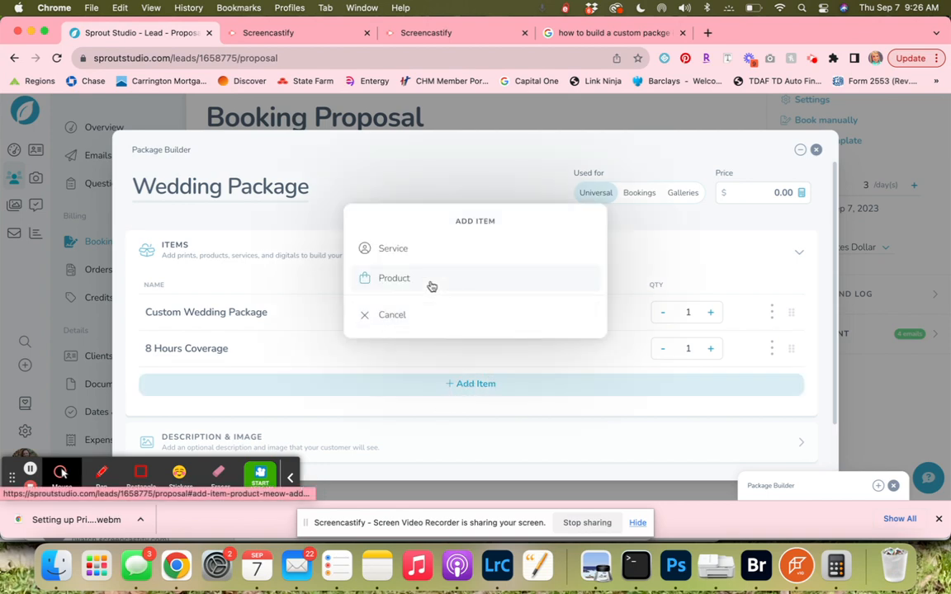
{"action": "left_click", "coordinate": [393, 277]}
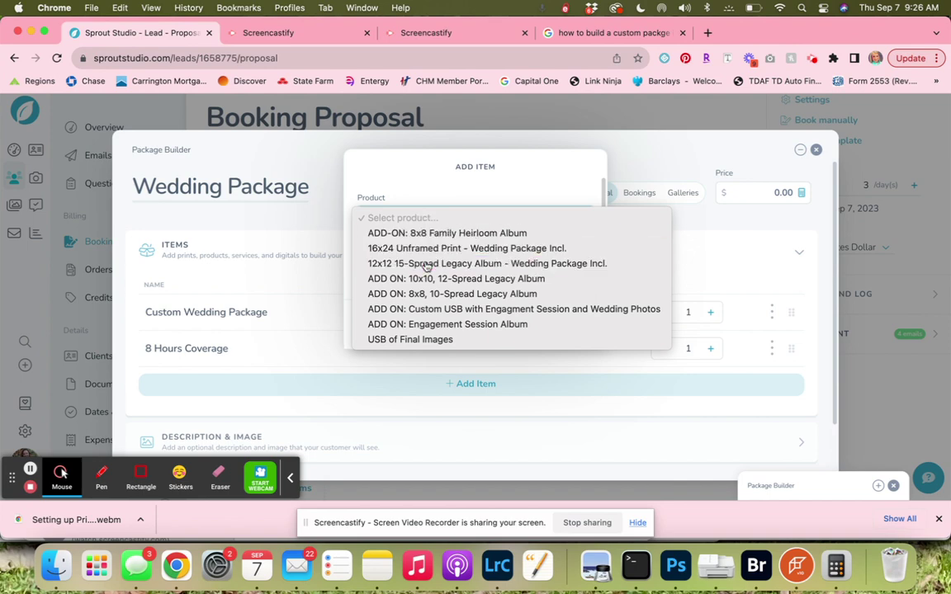
{"action": "left_click", "coordinate": [486, 264]}
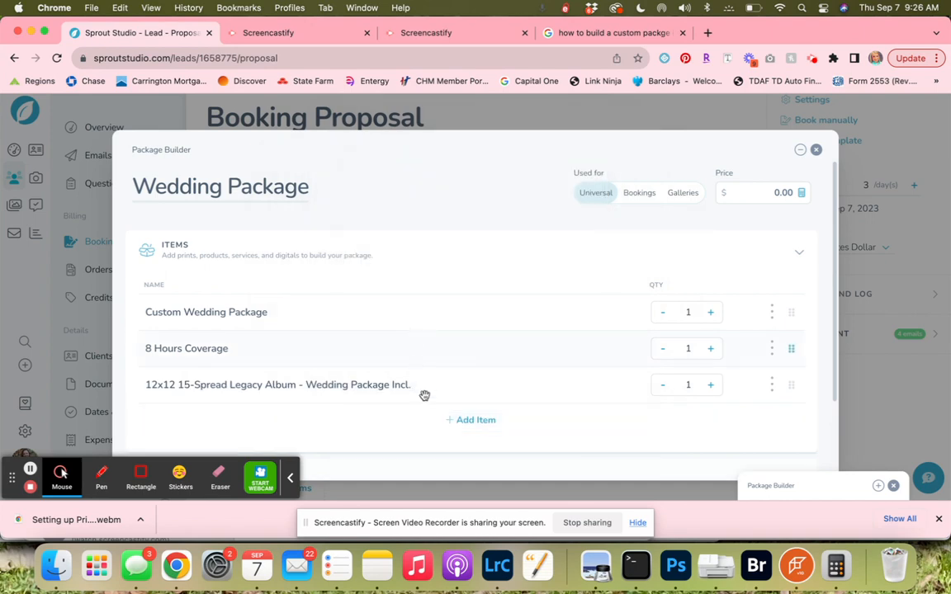
- Add the 1-Year Anniversary Session and Travel Fee services to the package
{"action": "left_click", "coordinate": [471, 419]}
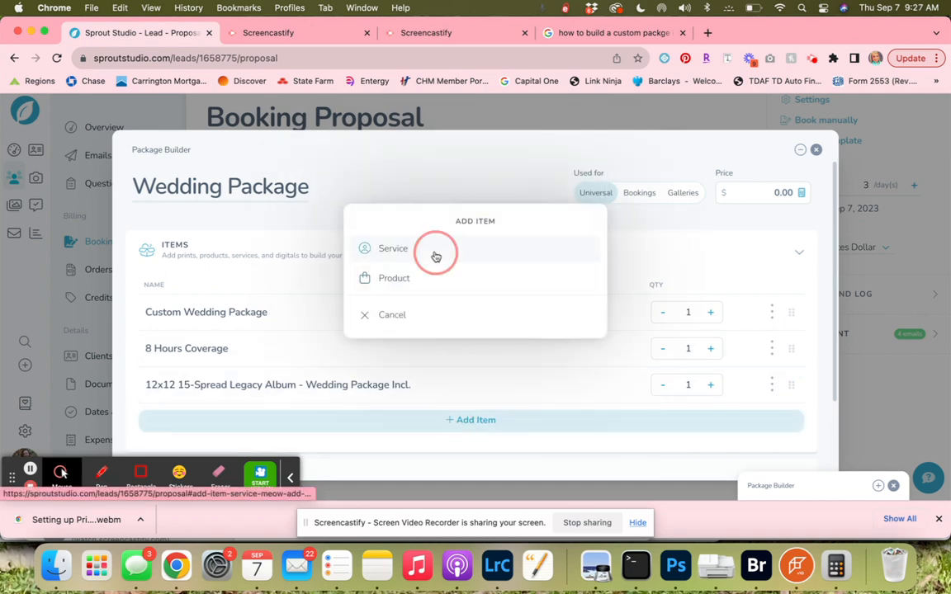
{"action": "left_click", "coordinate": [393, 248]}
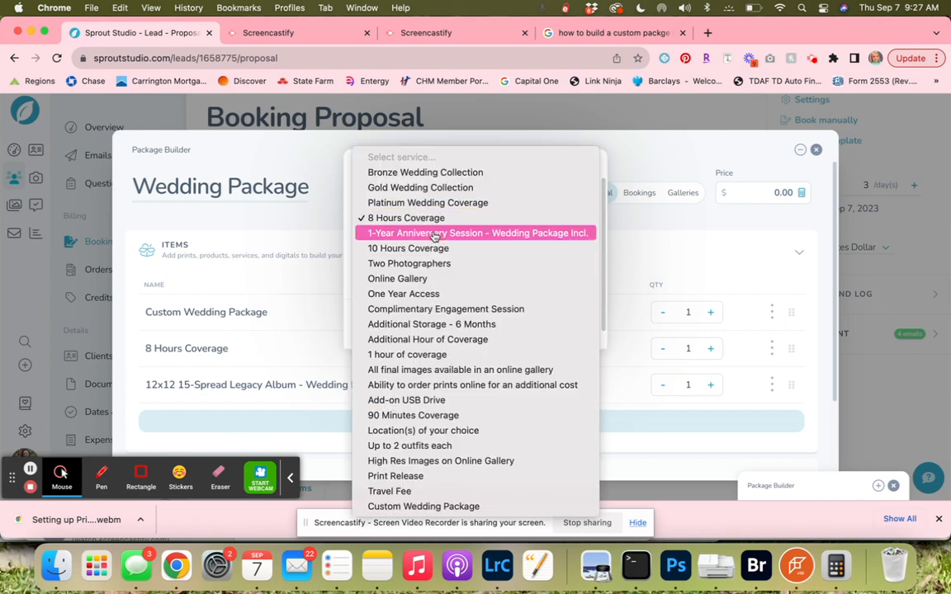
{"action": "mouse_move", "coordinate": [406, 353]}
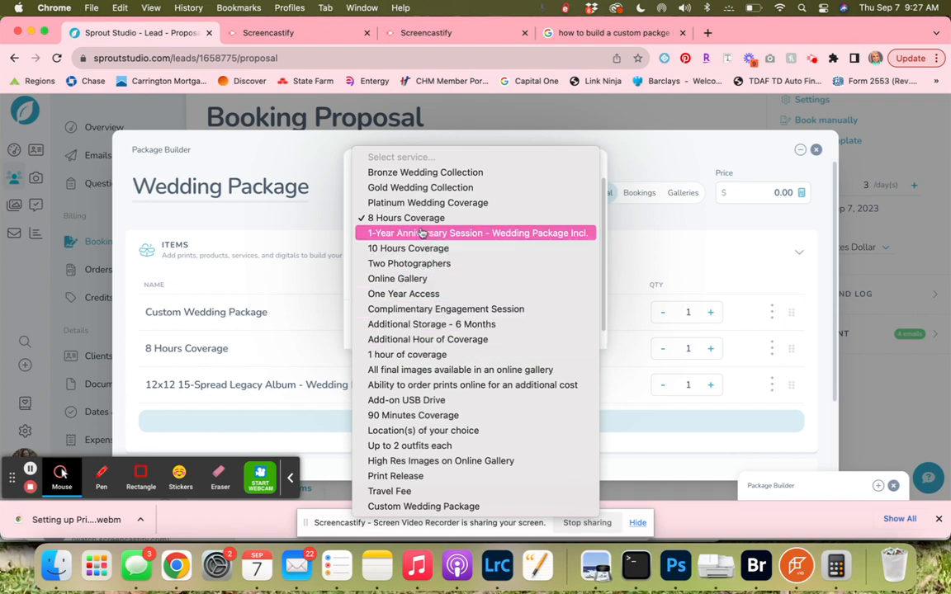
{"action": "left_click", "coordinate": [475, 233]}
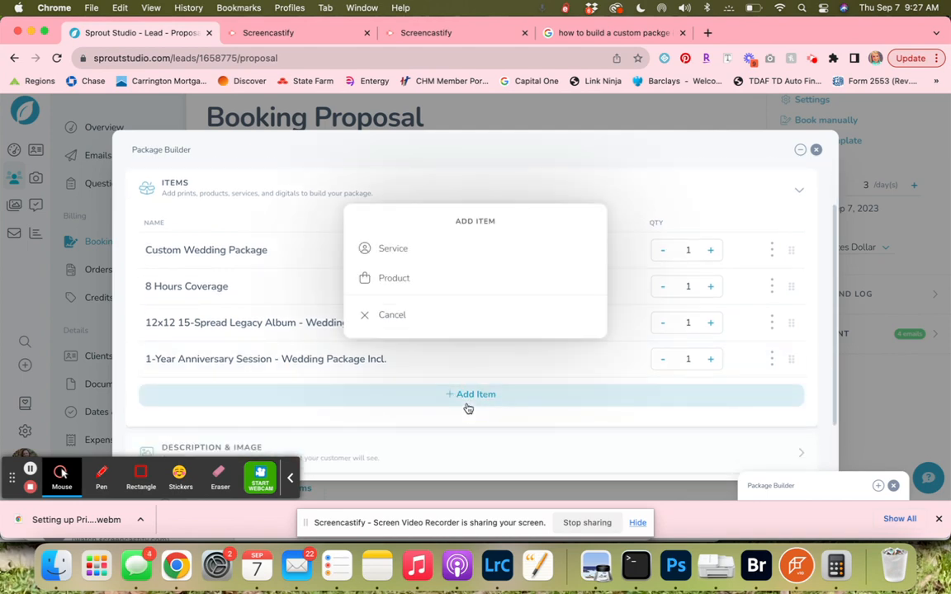
{"action": "left_click", "coordinate": [393, 248]}
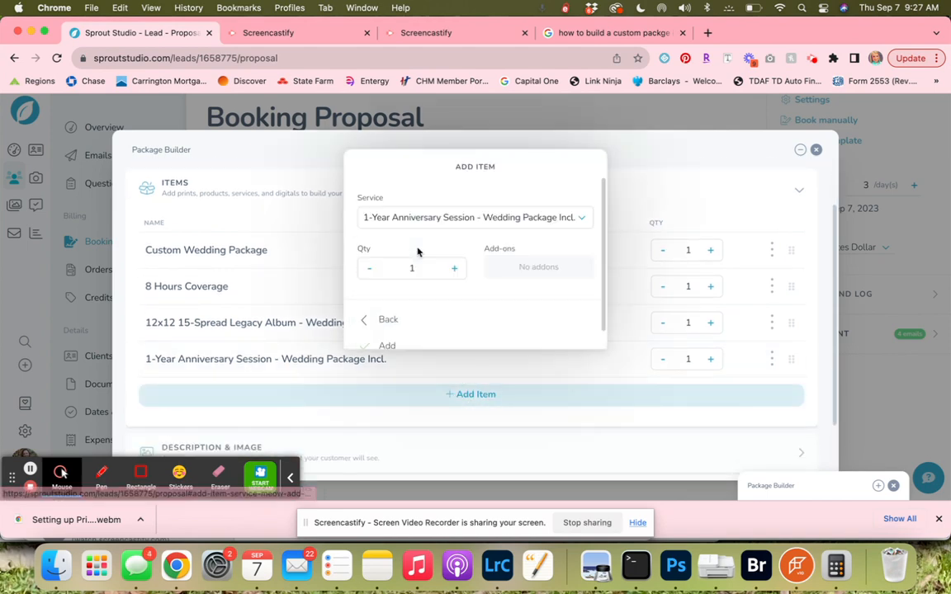
{"action": "left_click", "coordinate": [472, 218]}
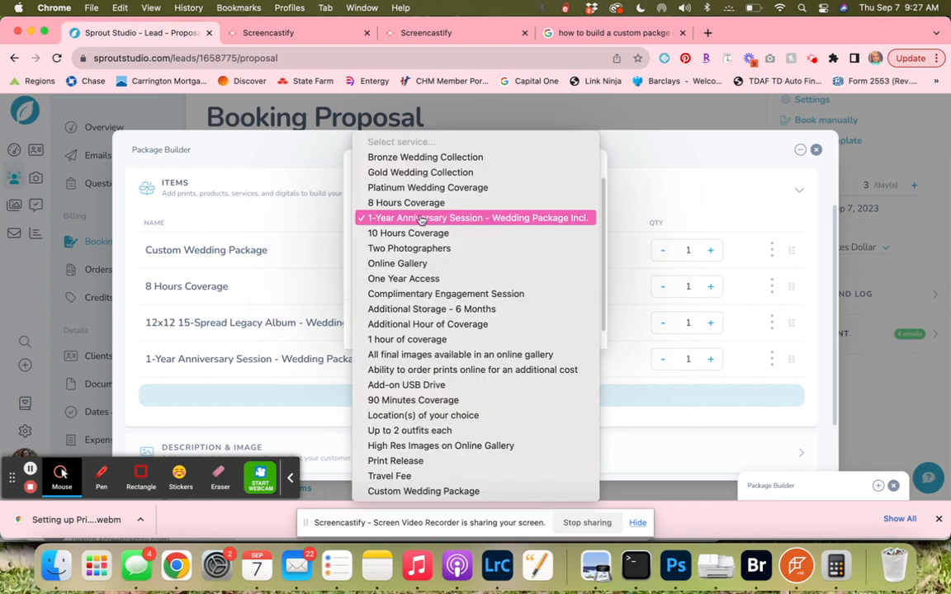
{"action": "mouse_move", "coordinate": [456, 475]}
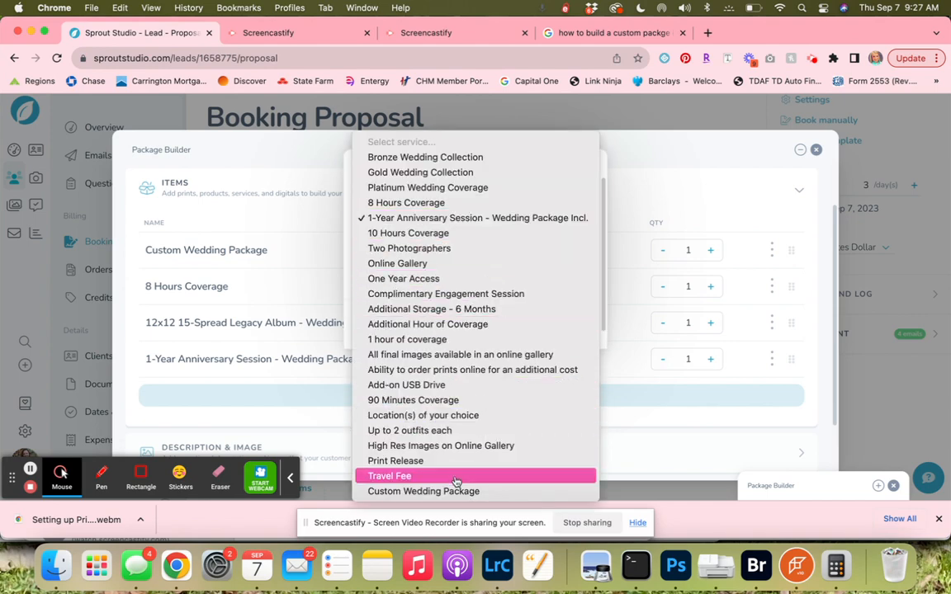
{"action": "left_click", "coordinate": [390, 476]}
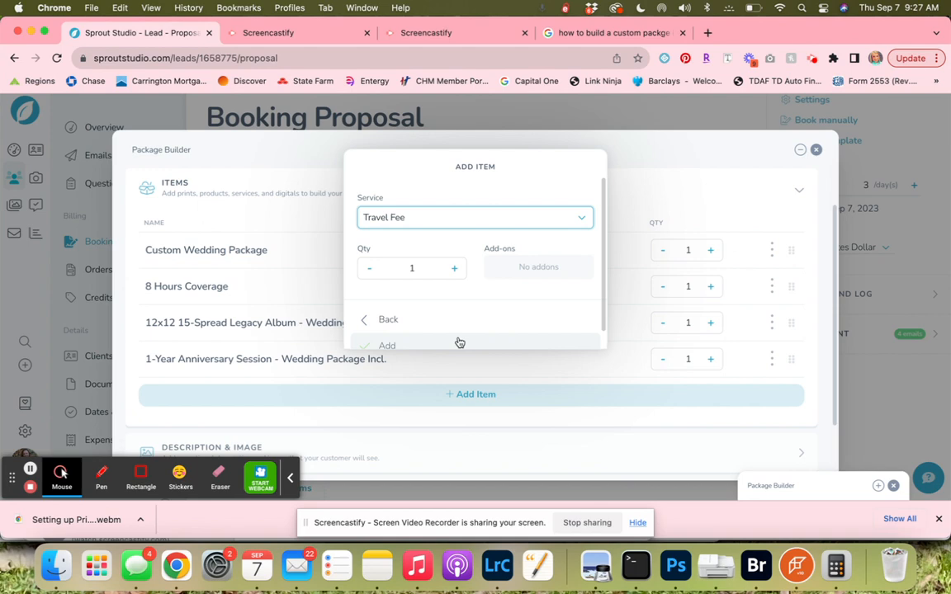
{"action": "left_click", "coordinate": [386, 345]}
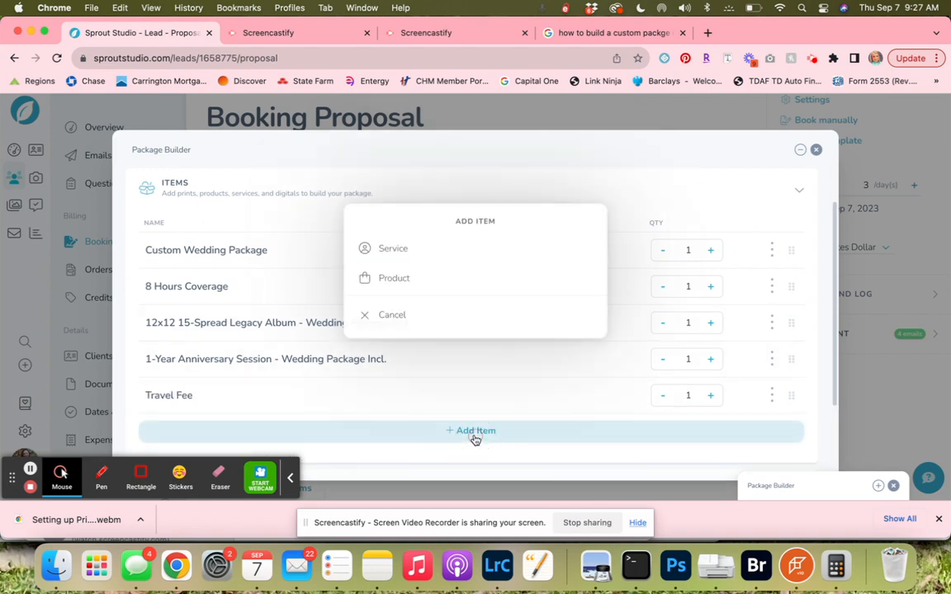
- Add the Two Photographers and Online Gallery services to the package
{"action": "left_click", "coordinate": [392, 247]}
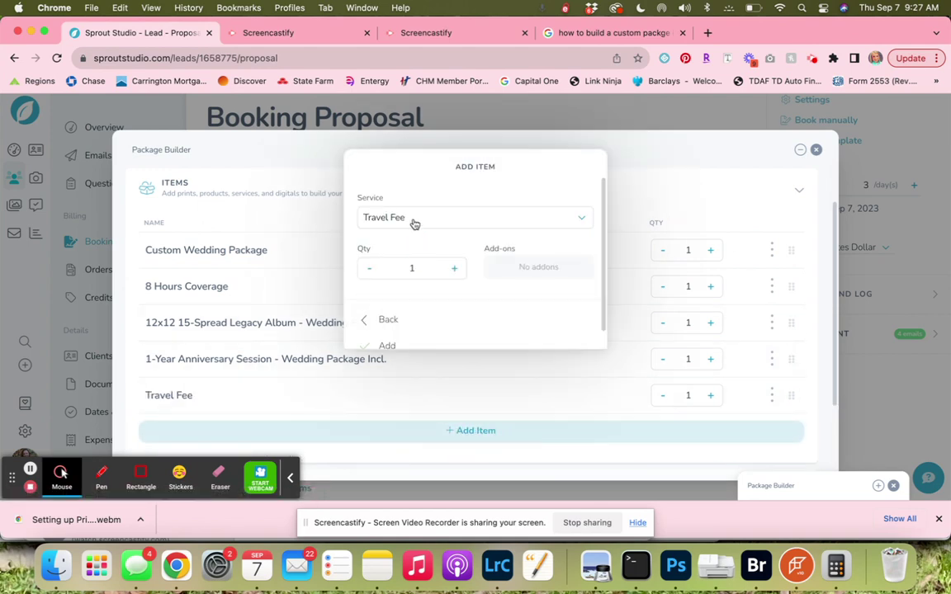
{"action": "left_click", "coordinate": [475, 218]}
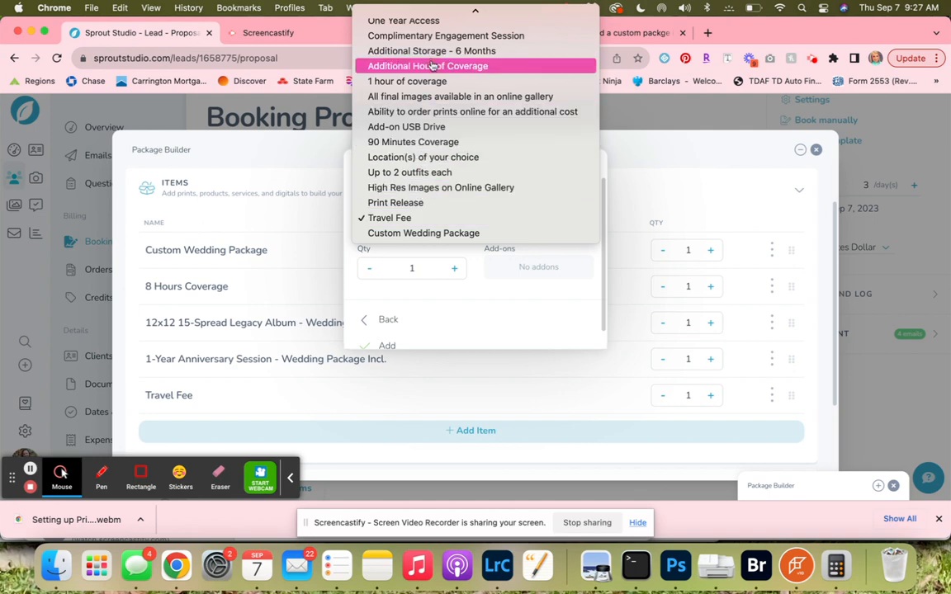
{"action": "scroll", "scroll_direction": "up", "scroll_amount": 3}
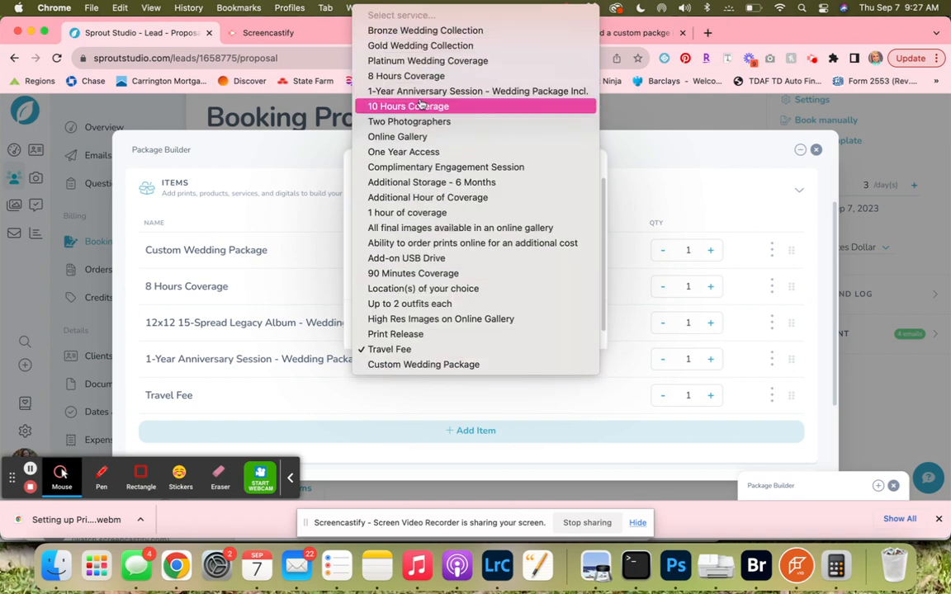
{"action": "left_click", "coordinate": [409, 122]}
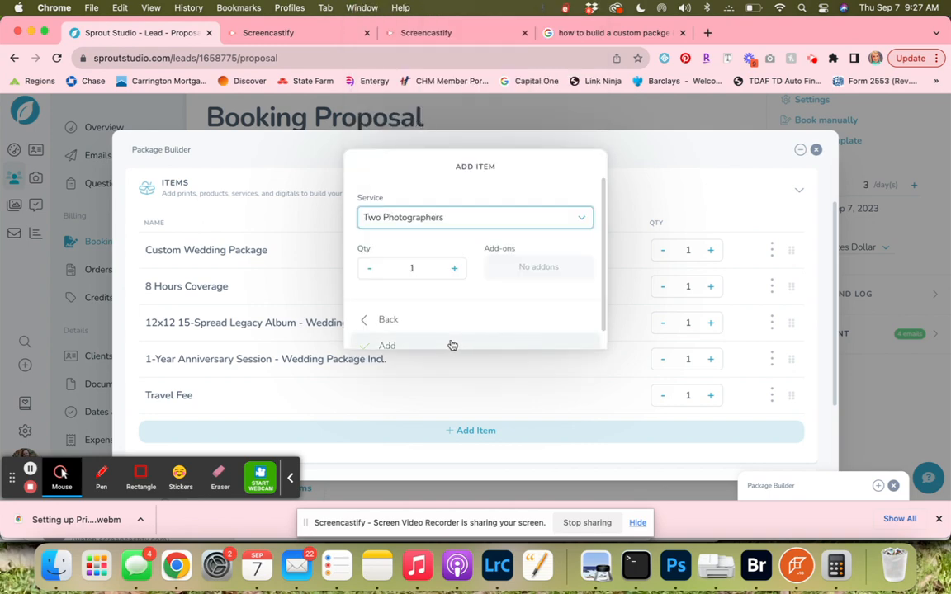
{"action": "left_click", "coordinate": [386, 345]}
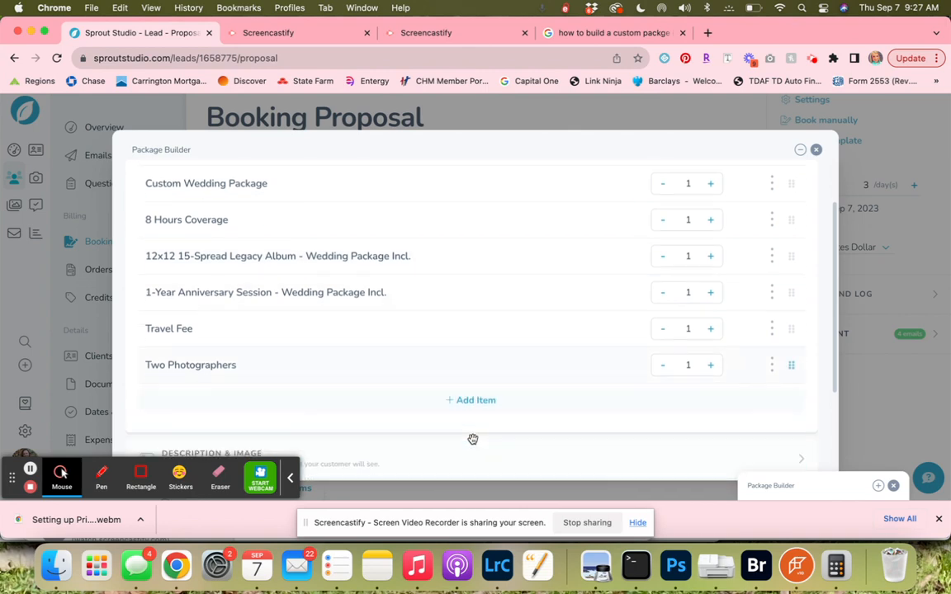
{"action": "left_click", "coordinate": [470, 401]}
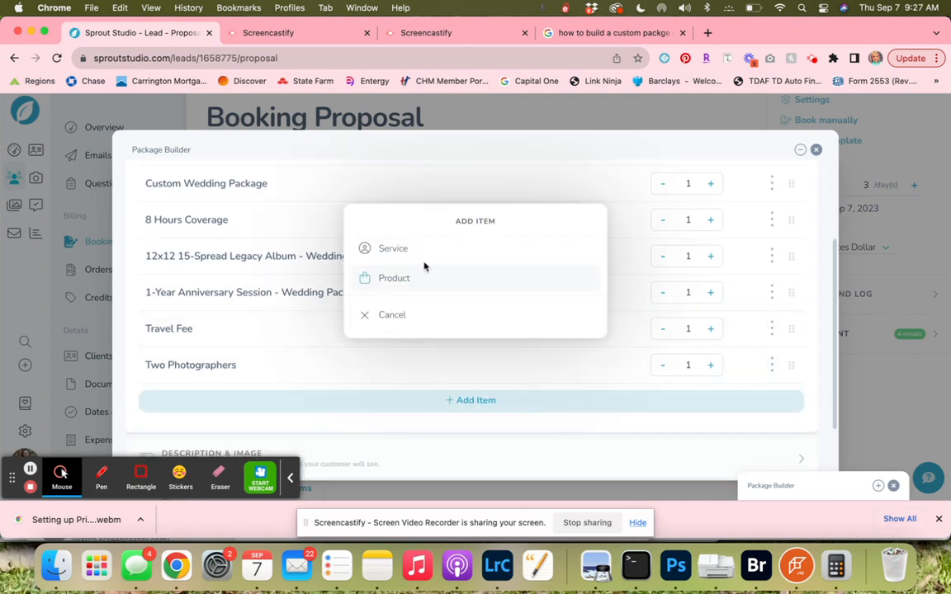
{"action": "left_click", "coordinate": [393, 247]}
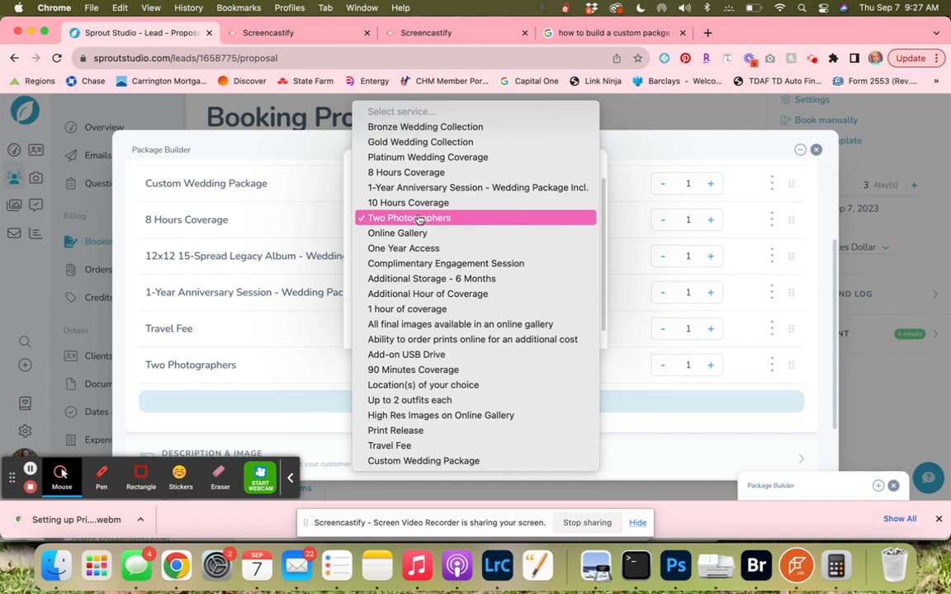
{"action": "left_click", "coordinate": [396, 233]}
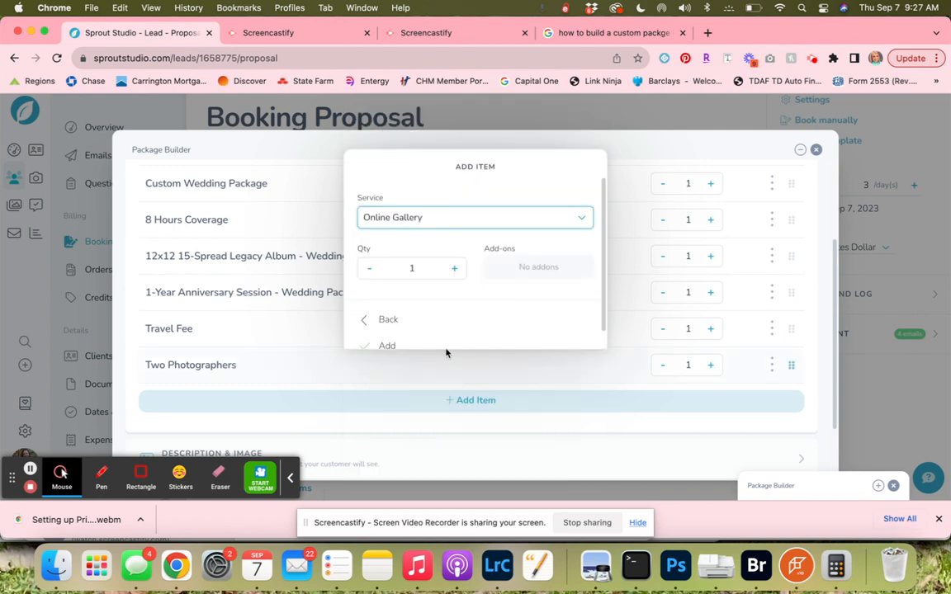
{"action": "left_click", "coordinate": [386, 344]}
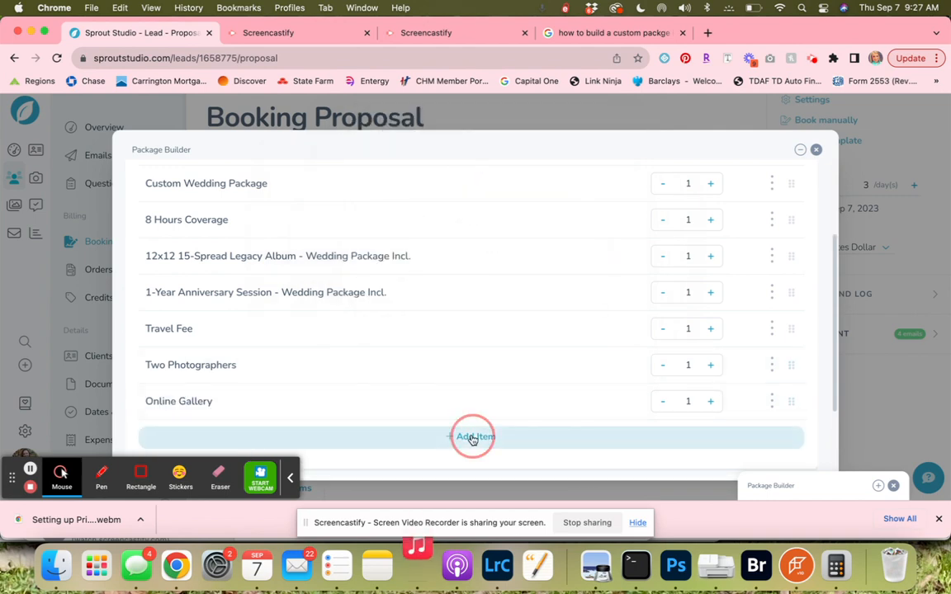
- Add the One Year Access service to the package
{"action": "left_click", "coordinate": [472, 436]}
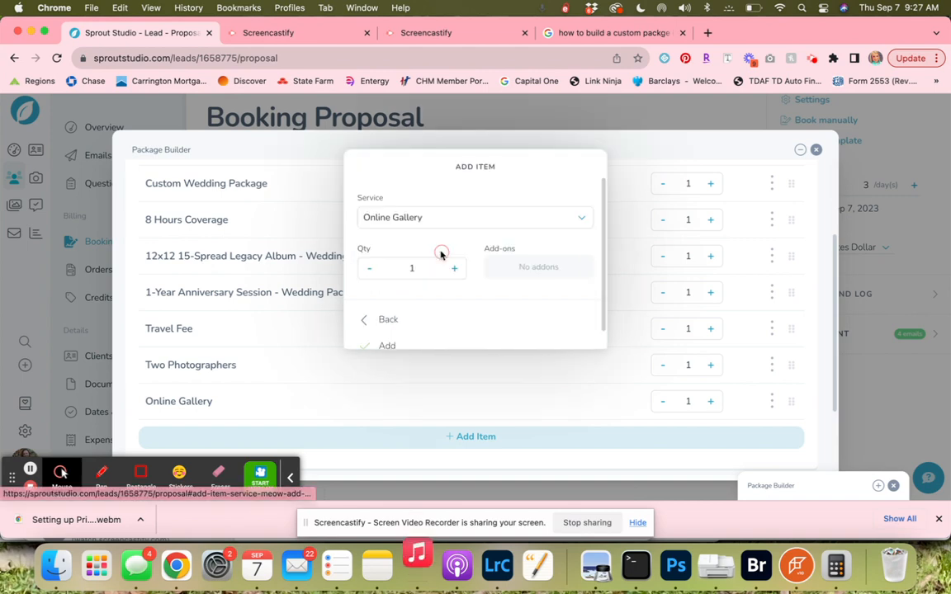
{"action": "left_click", "coordinate": [475, 218]}
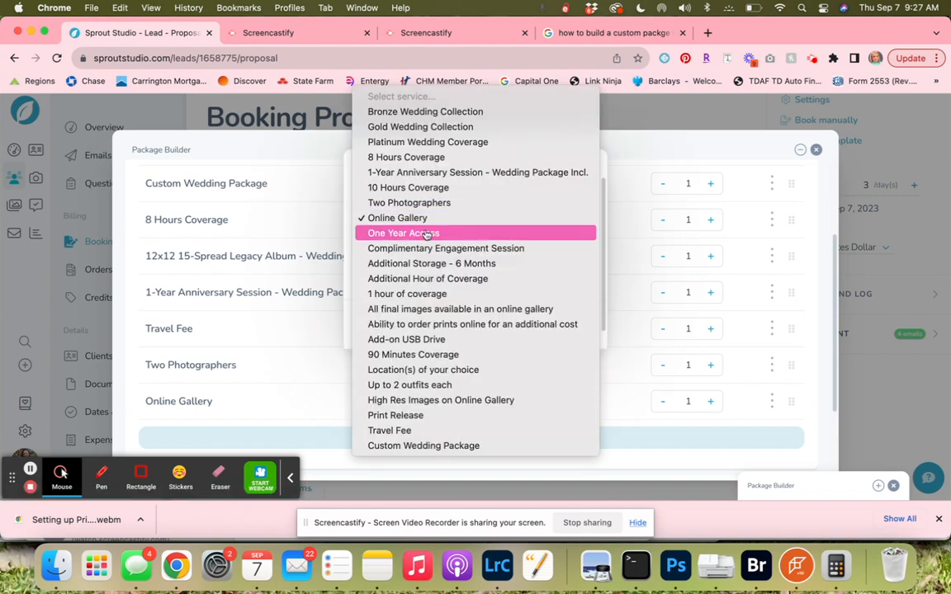
{"action": "left_click", "coordinate": [403, 232]}
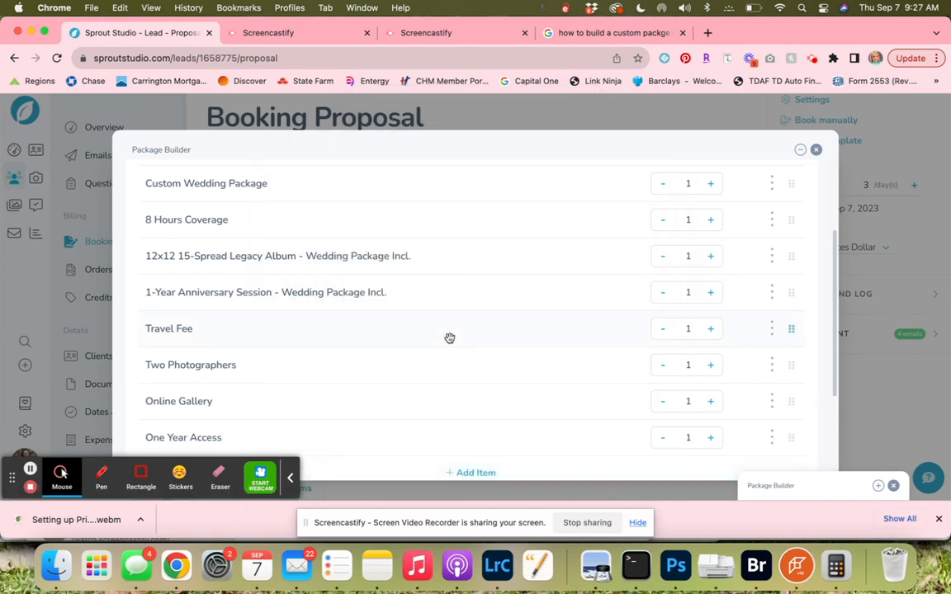
{"action": "scroll", "scroll_direction": "up", "scroll_amount": 3}
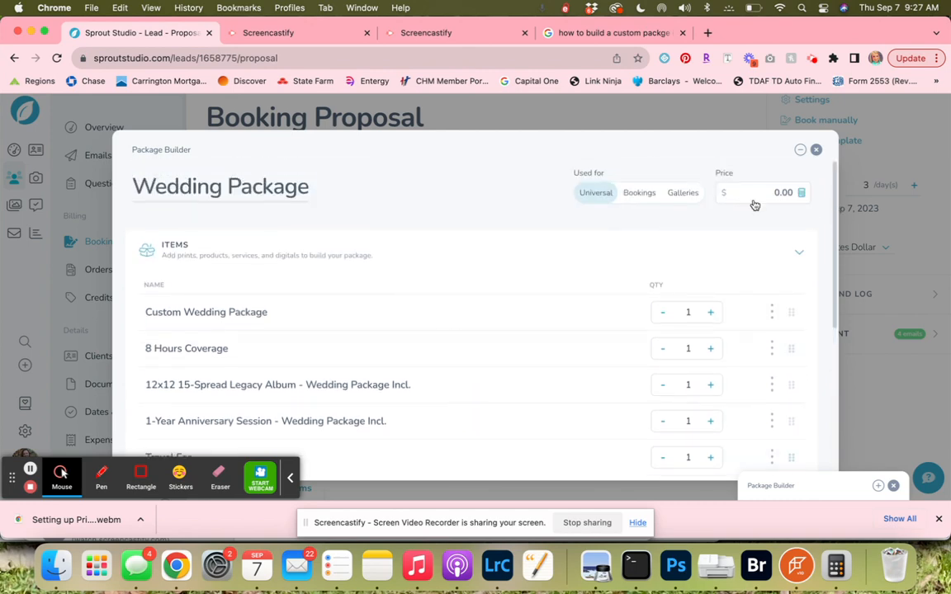
{"action": "left_click", "coordinate": [782, 192]}
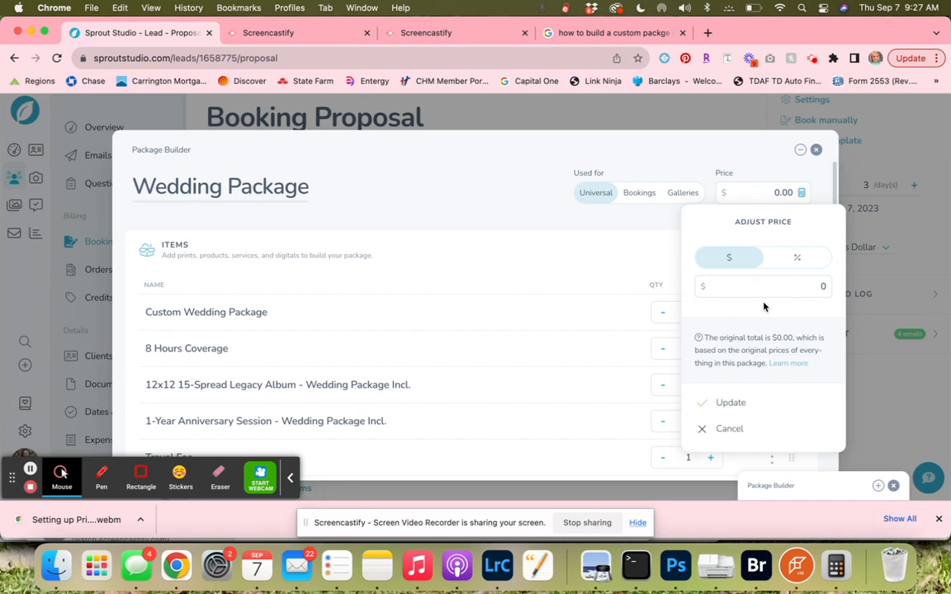
{"action": "type", "text": "380"}
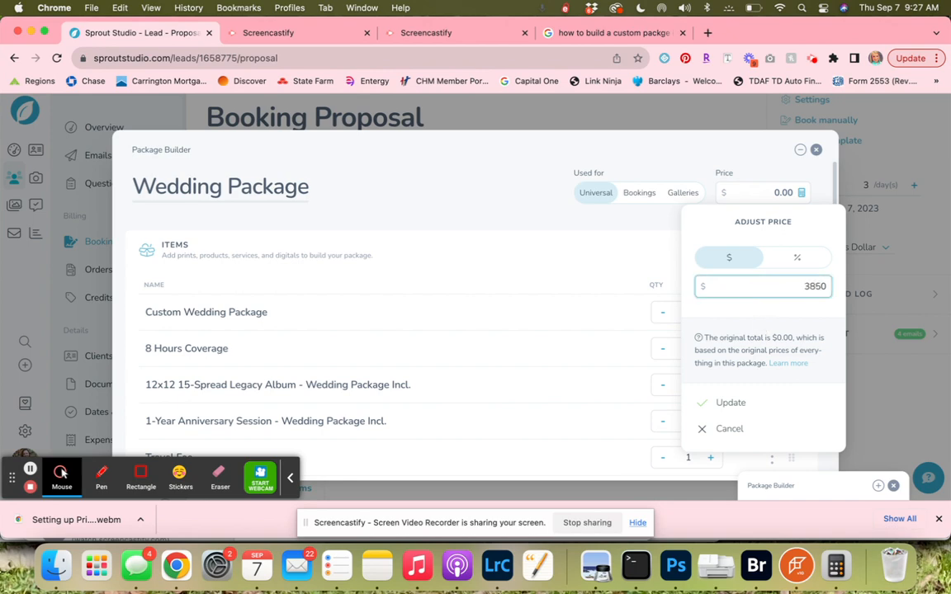
{"action": "left_click", "coordinate": [729, 429]}
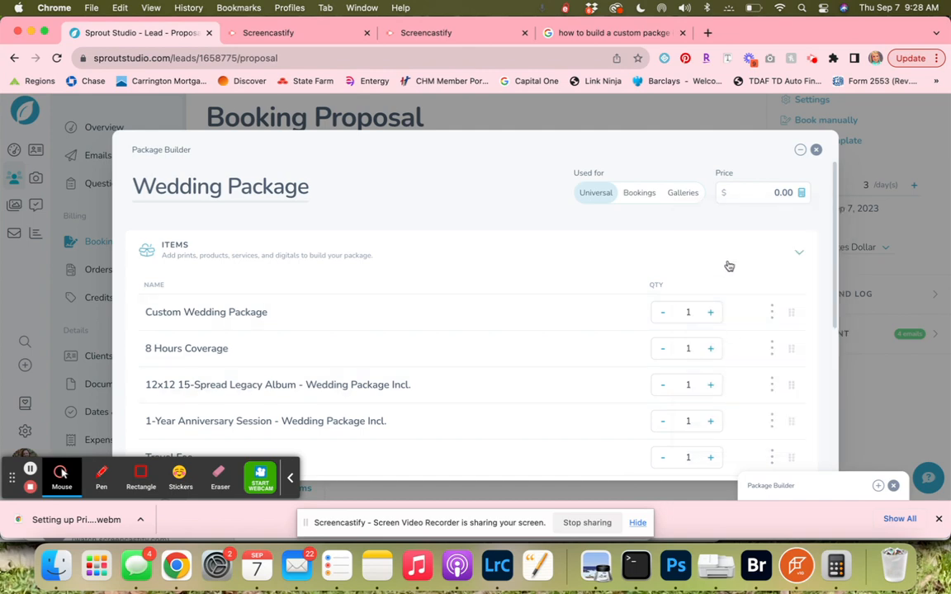
{"action": "left_click", "coordinate": [779, 192]}
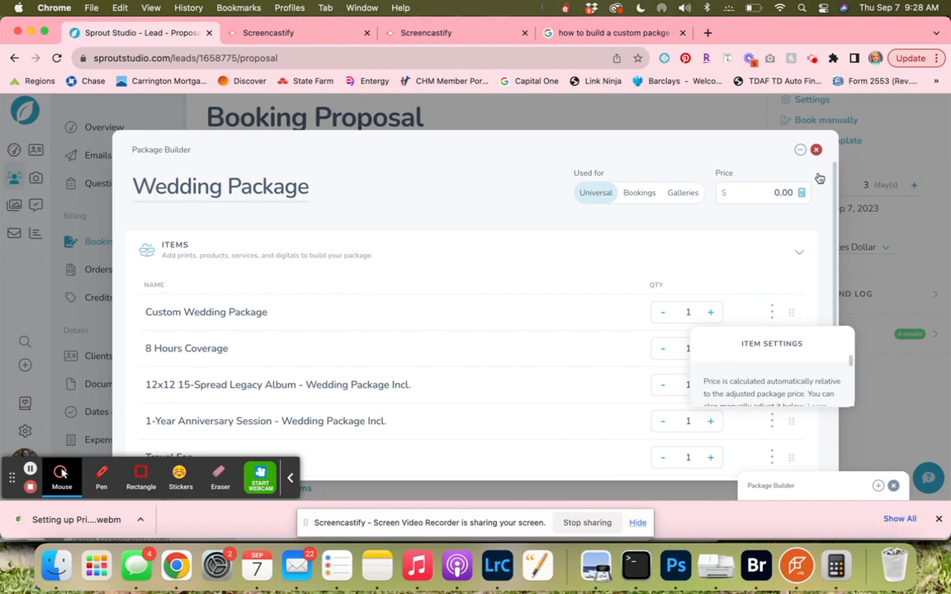
{"action": "mouse_move", "coordinate": [792, 356]}
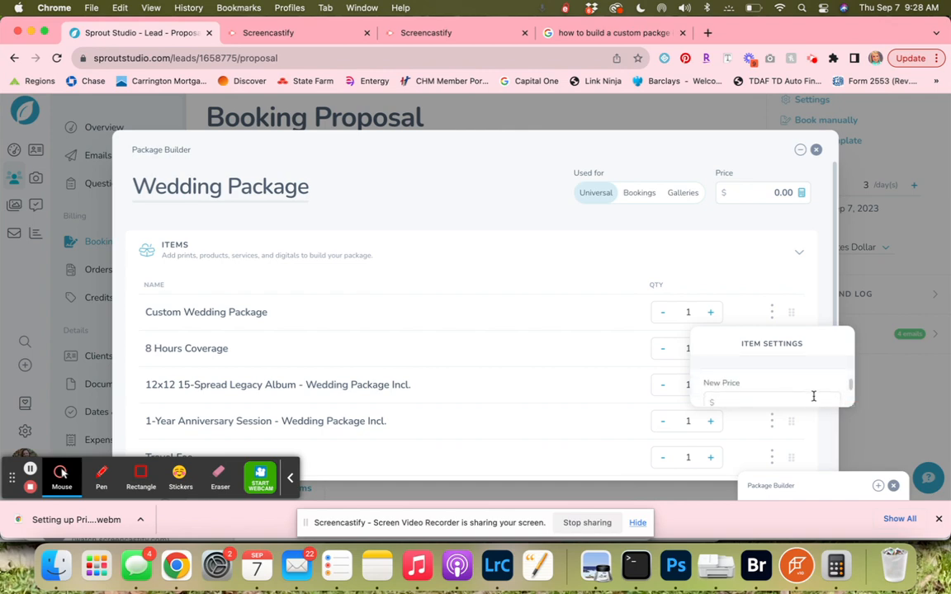
- Enter 3850 as the New Price, set it, and close the item settings panel
{"action": "type", "text": "38"}
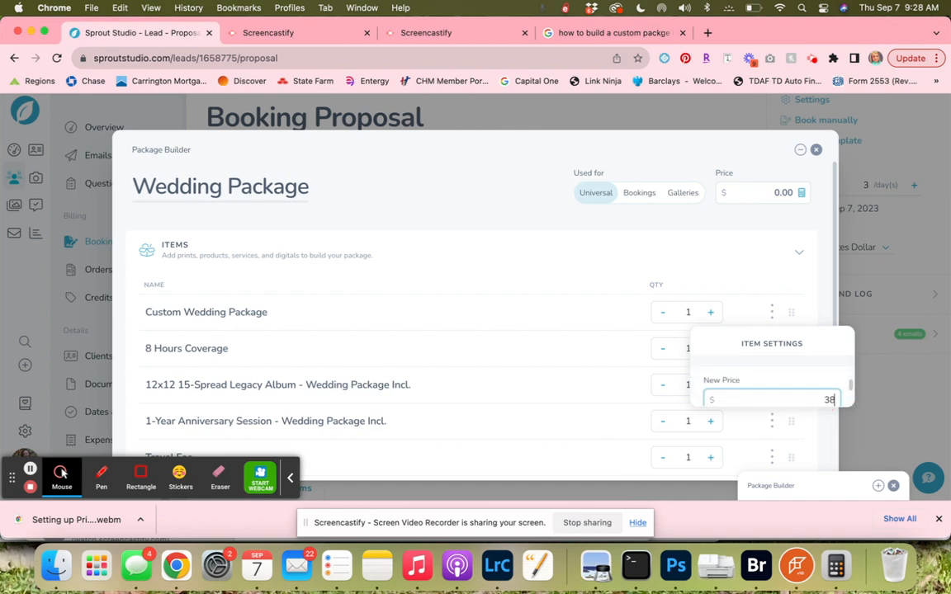
{"action": "type", "text": "50"}
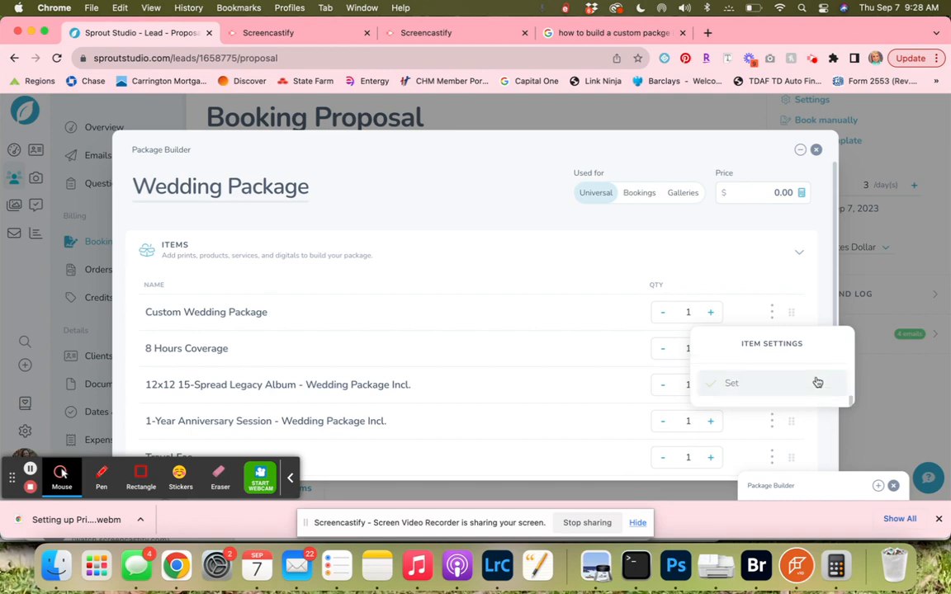
{"action": "left_click", "coordinate": [731, 383]}
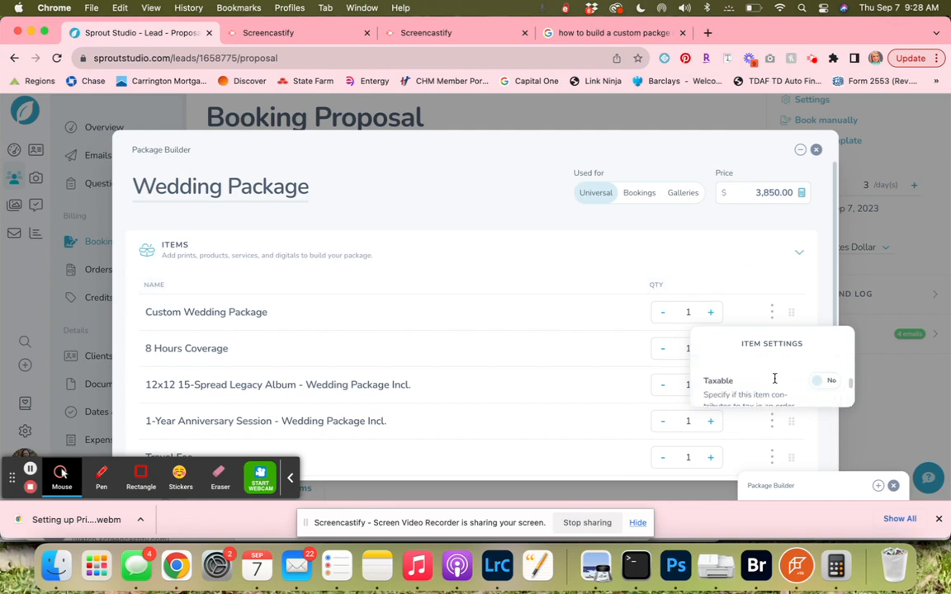
{"action": "left_click", "coordinate": [825, 380]}
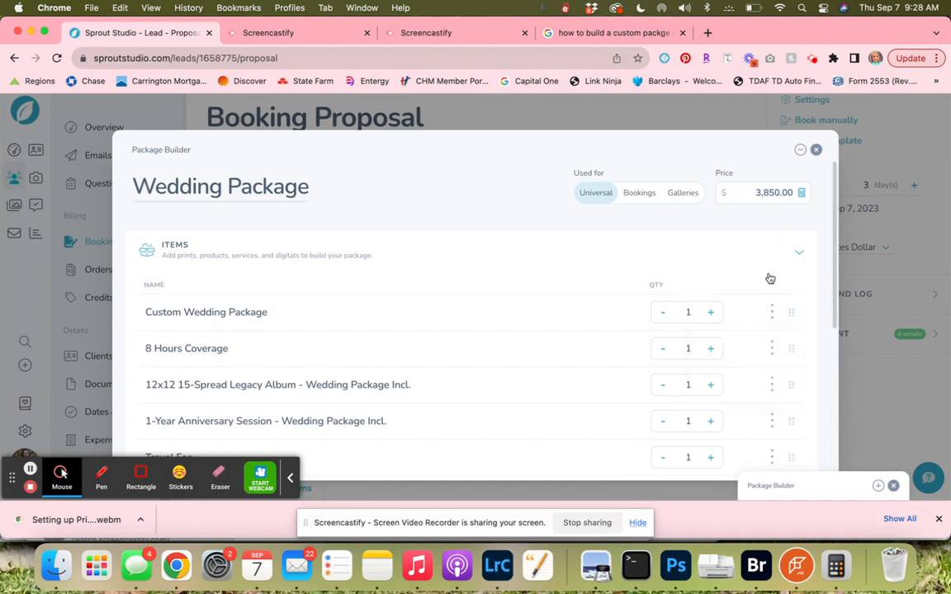
{"action": "scroll", "scroll_direction": "down", "scroll_amount": 3}
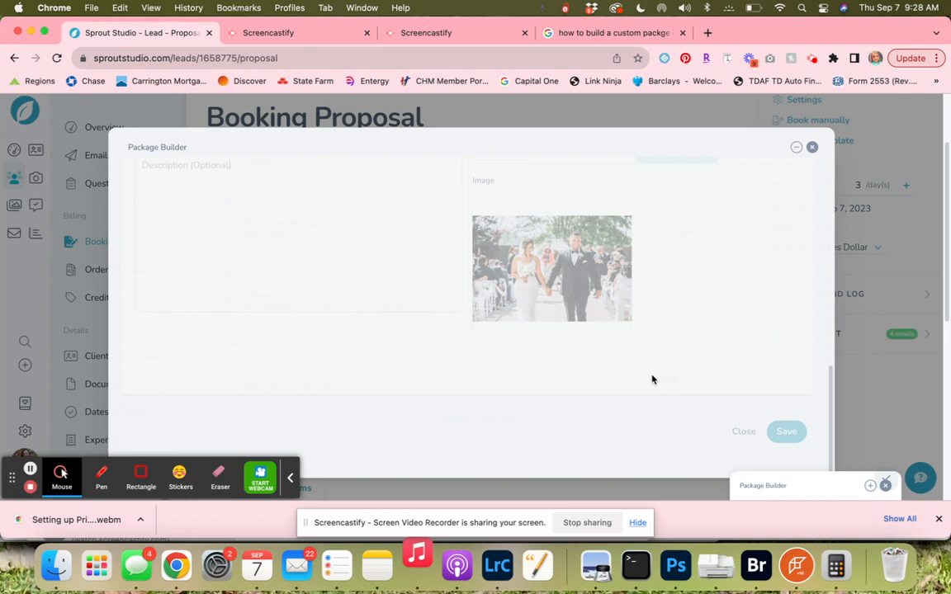
- Save the Wedding Package so the proposal lists it with 8 items at $3,850.00
{"action": "left_click", "coordinate": [785, 431]}
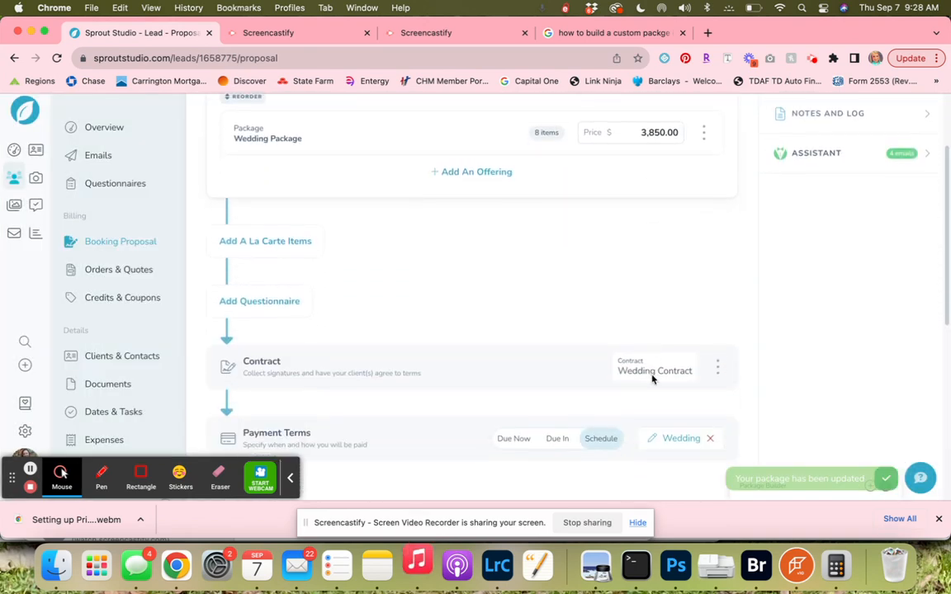
{"action": "scroll", "scroll_direction": "down", "scroll_amount": 3}
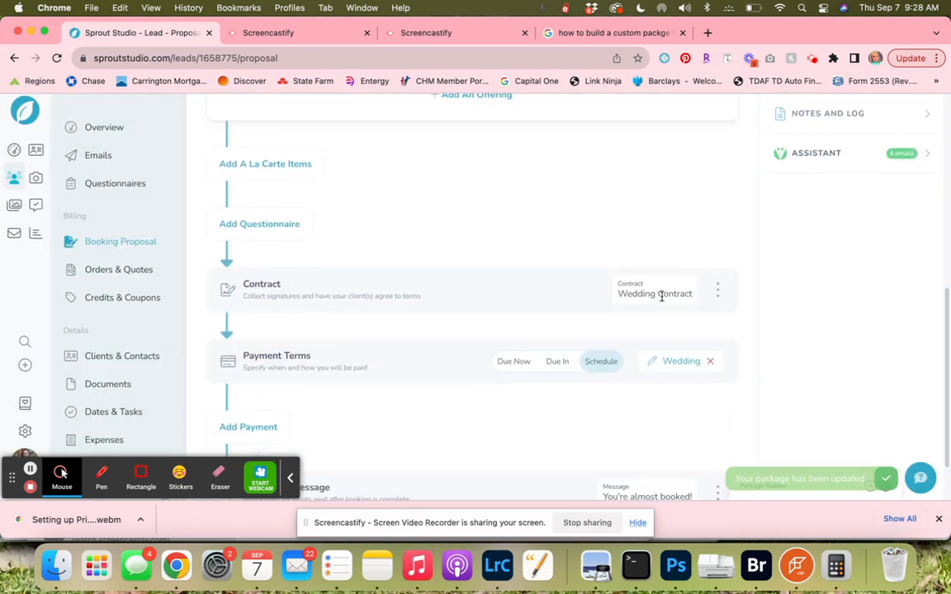
{"action": "scroll", "scroll_direction": "up", "scroll_amount": 3}
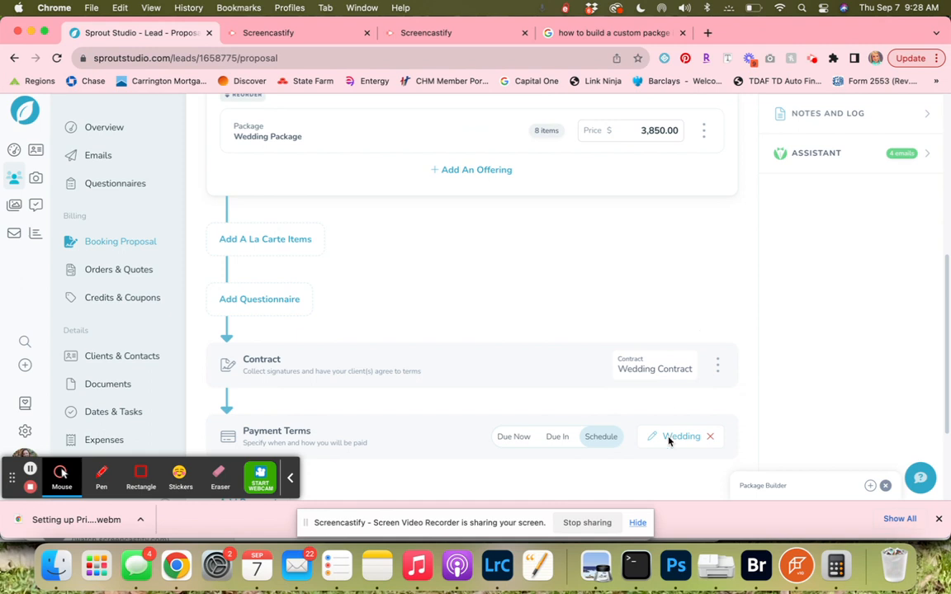
{"action": "scroll", "scroll_direction": "up", "scroll_amount": 3}
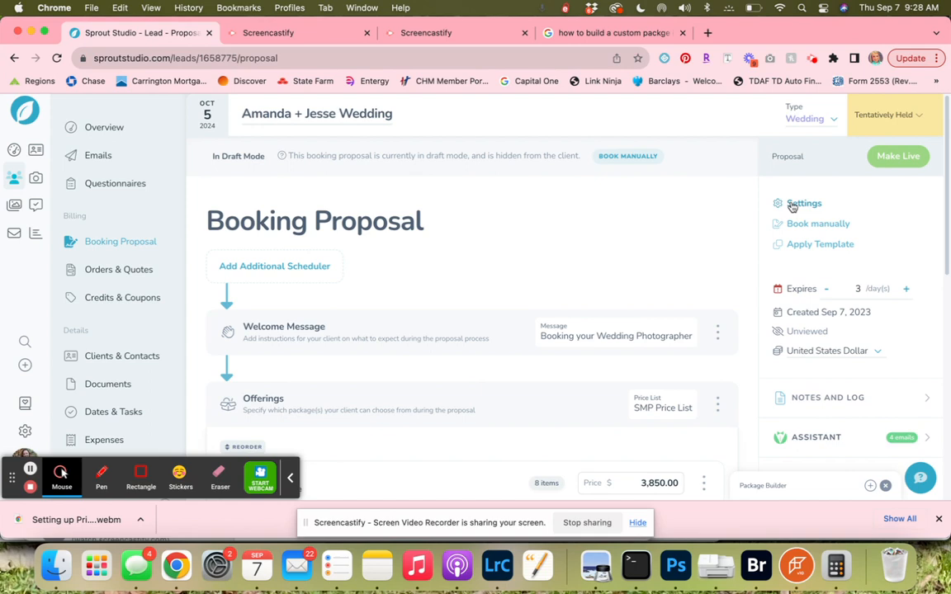
- In the proposal's Experience settings, clear the Wedding Workflow post-booking action
{"action": "left_click", "coordinate": [802, 203]}
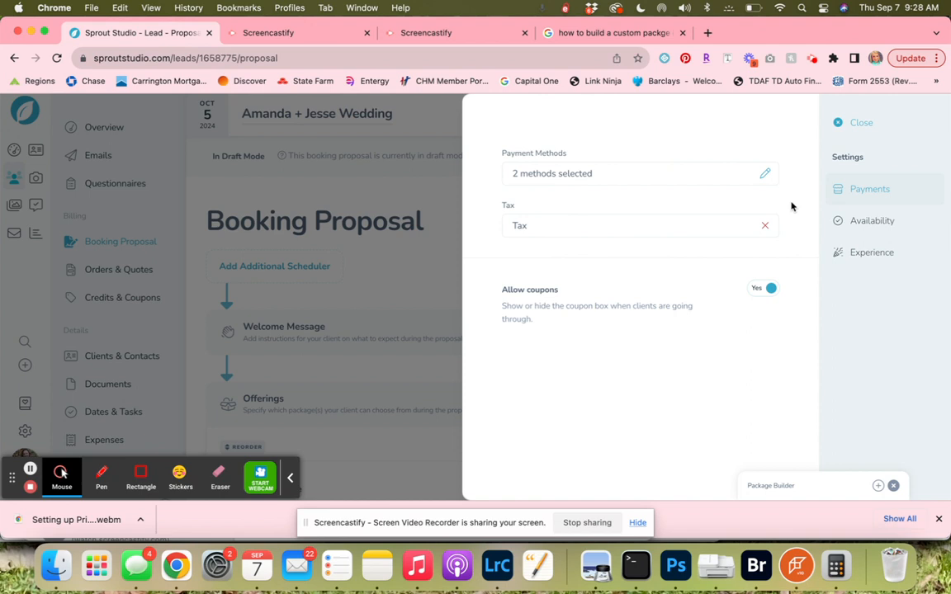
{"action": "left_click", "coordinate": [865, 251]}
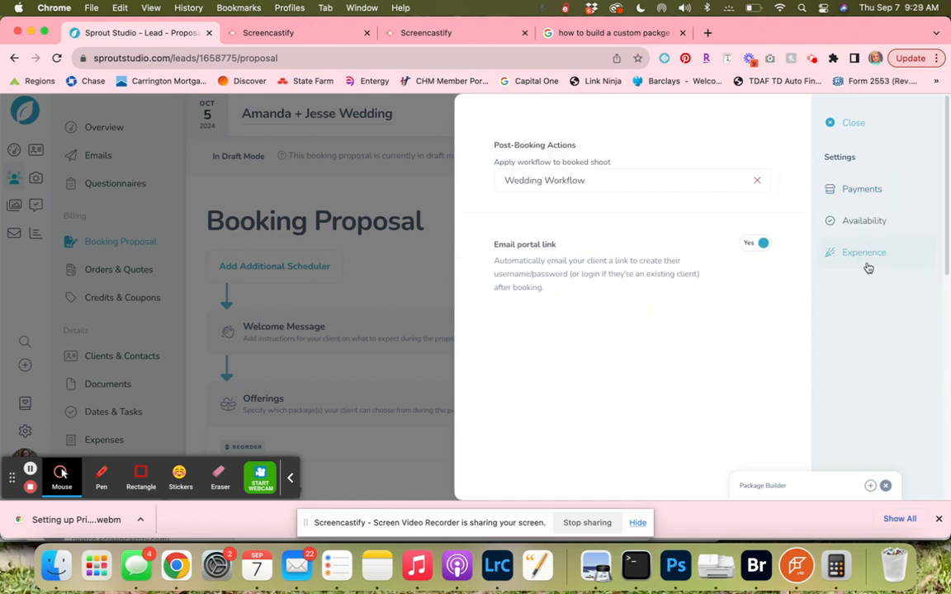
{"action": "mouse_move", "coordinate": [785, 245]}
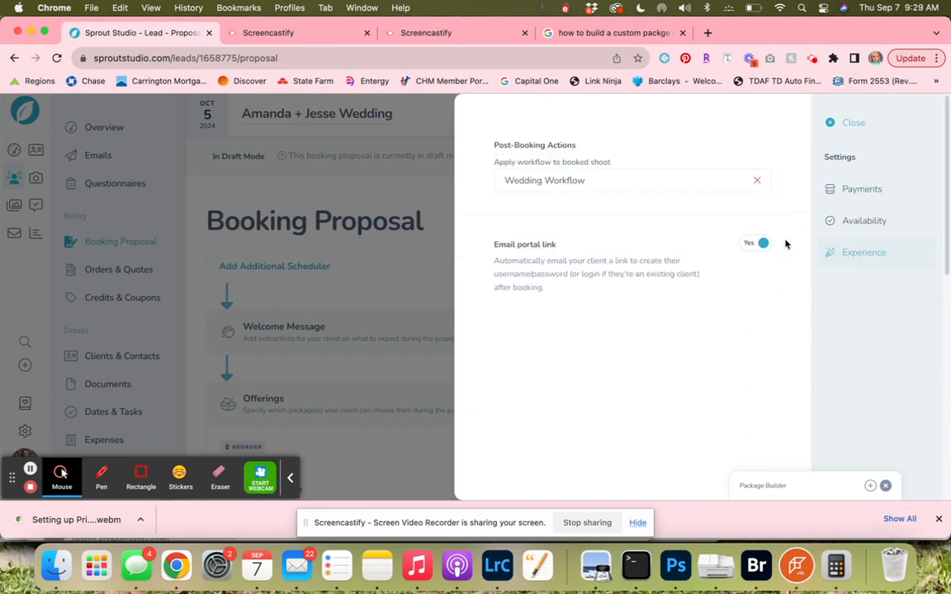
{"action": "mouse_move", "coordinate": [765, 283]}
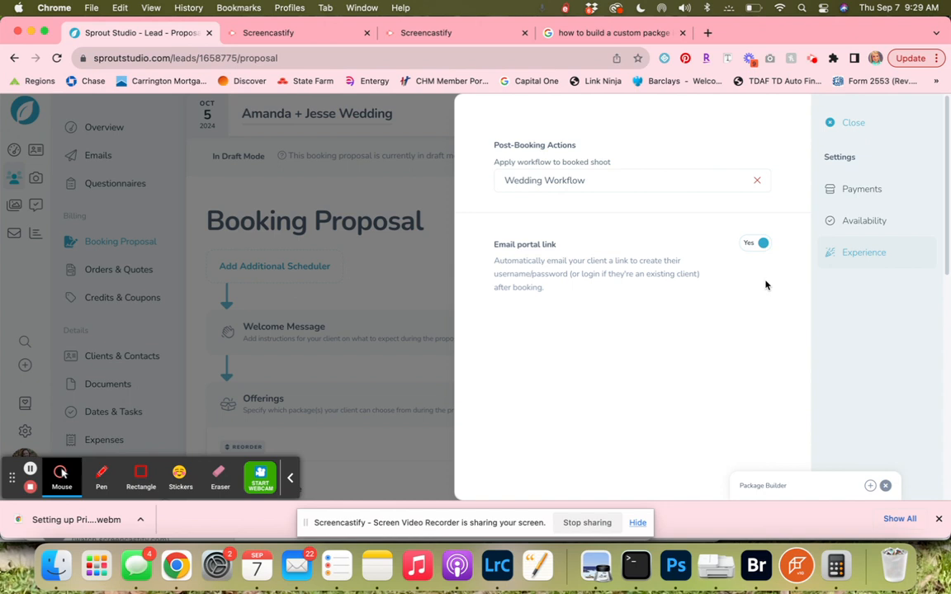
{"action": "mouse_move", "coordinate": [718, 247]}
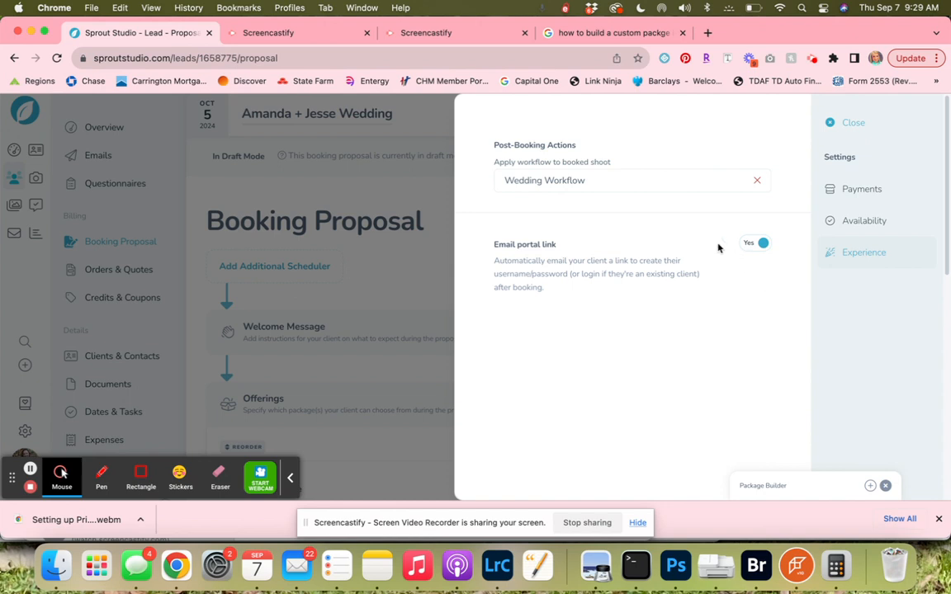
{"action": "mouse_move", "coordinate": [667, 195]}
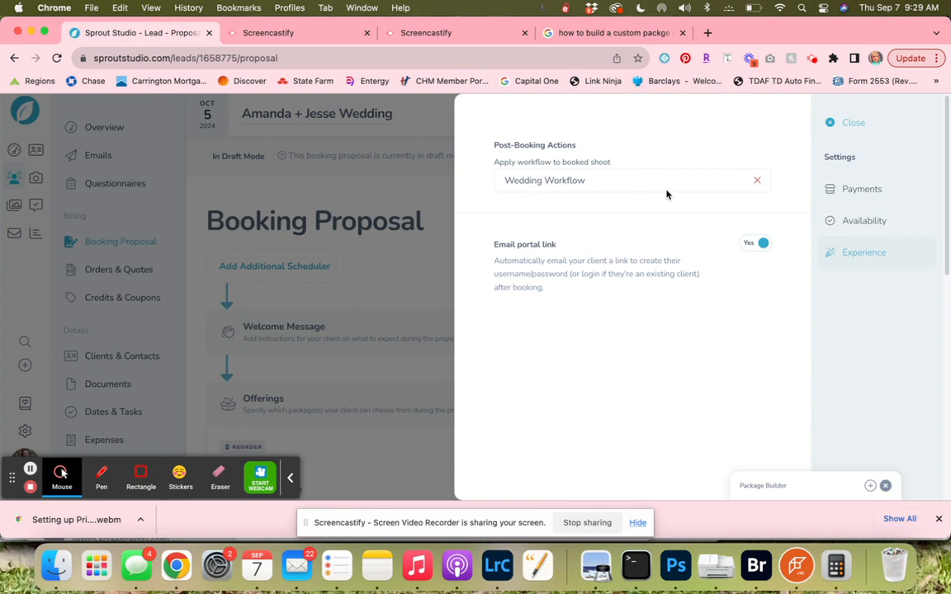
{"action": "mouse_move", "coordinate": [723, 182]}
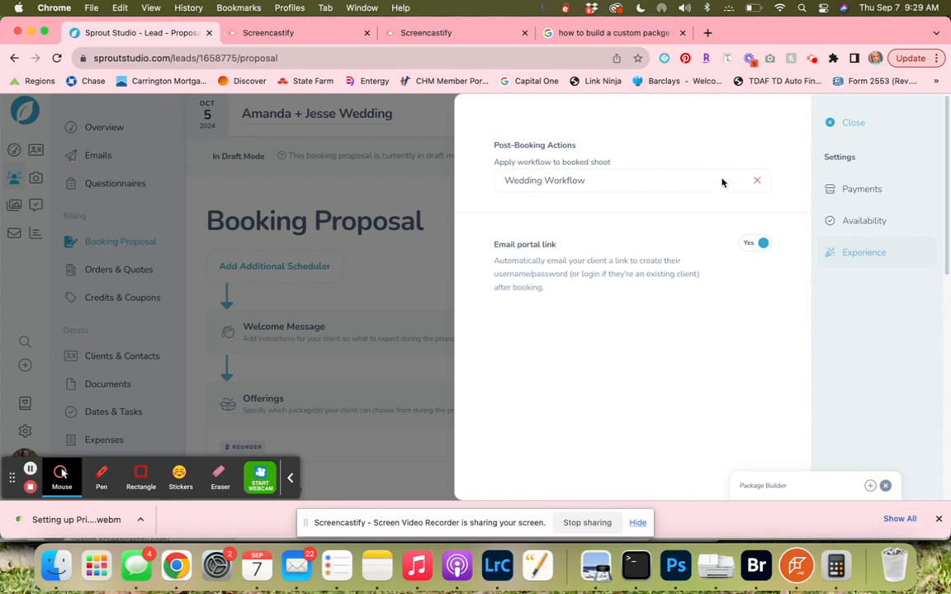
{"action": "left_click", "coordinate": [756, 180]}
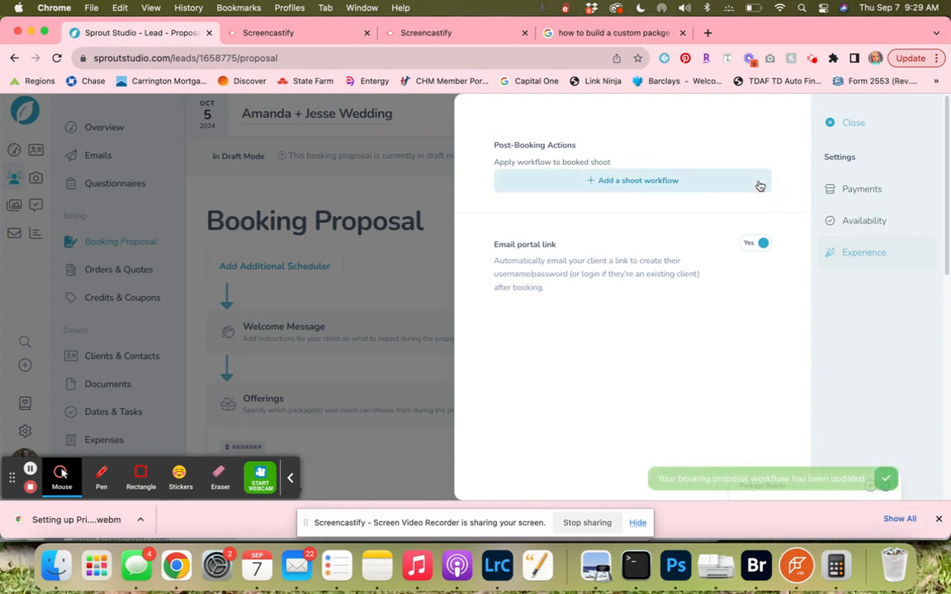
{"action": "left_click", "coordinate": [851, 122]}
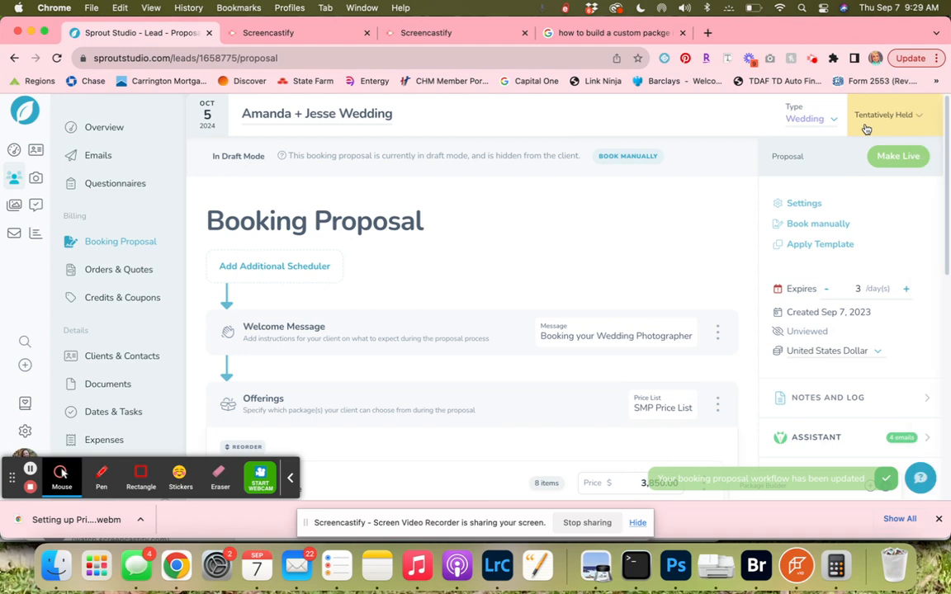
{"action": "mouse_move", "coordinate": [867, 136]}
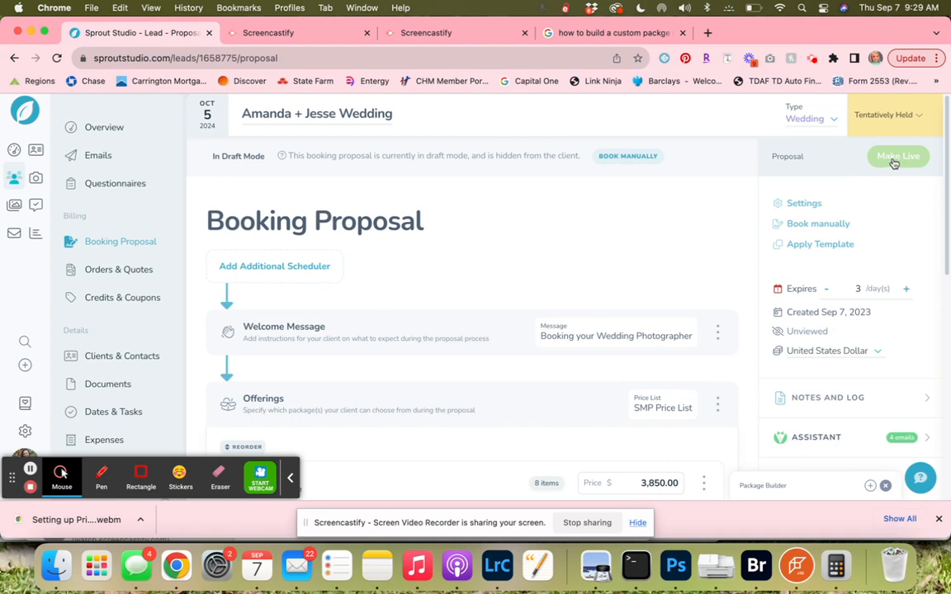
- Make the proposal live and skip emailing the client
{"action": "left_click", "coordinate": [898, 155]}
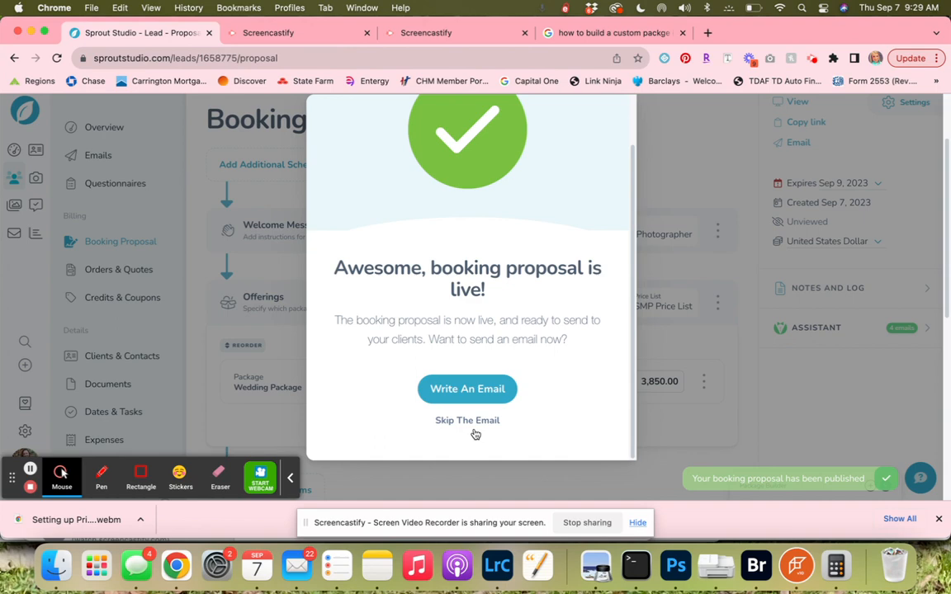
{"action": "left_click", "coordinate": [467, 421]}
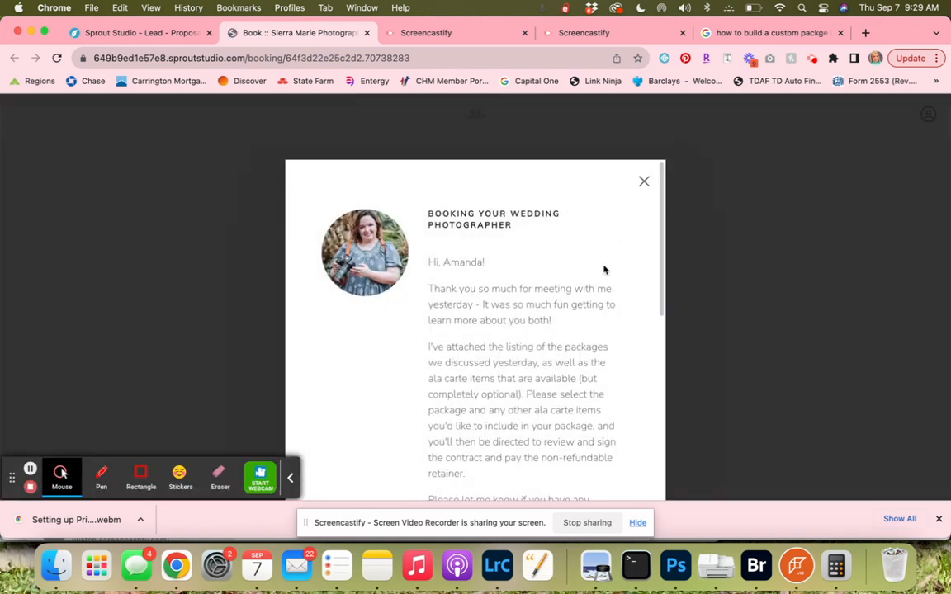
- Get Started in the client view and scroll to the Wedding Package's three-payment schedule
{"action": "scroll", "scroll_direction": "down", "scroll_amount": 3}
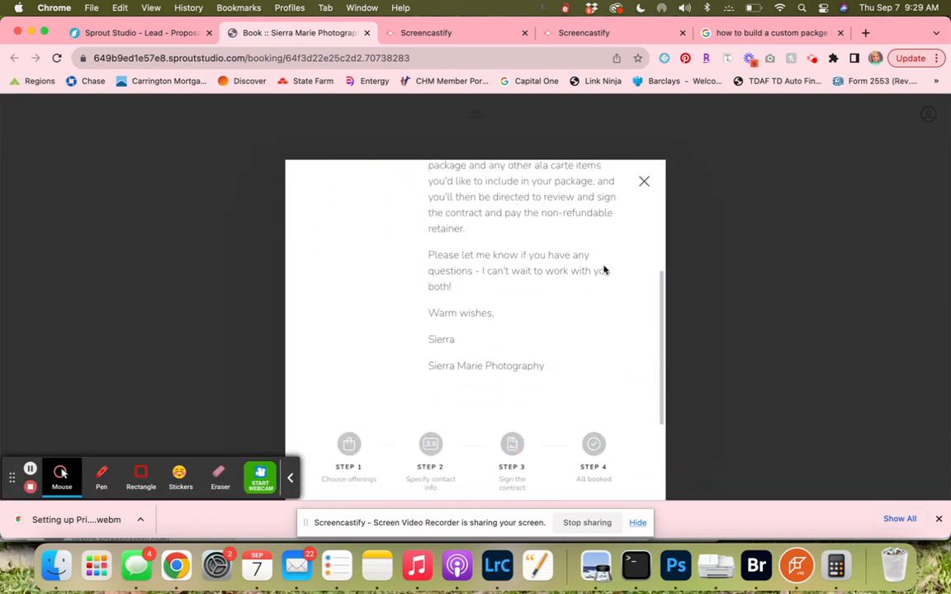
{"action": "scroll", "scroll_direction": "down", "scroll_amount": 3}
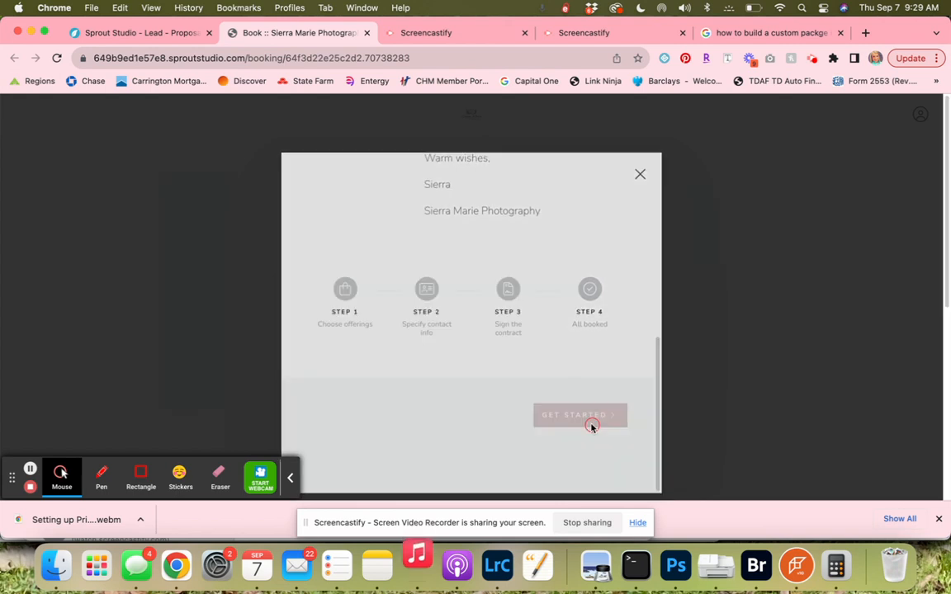
{"action": "left_click", "coordinate": [579, 415]}
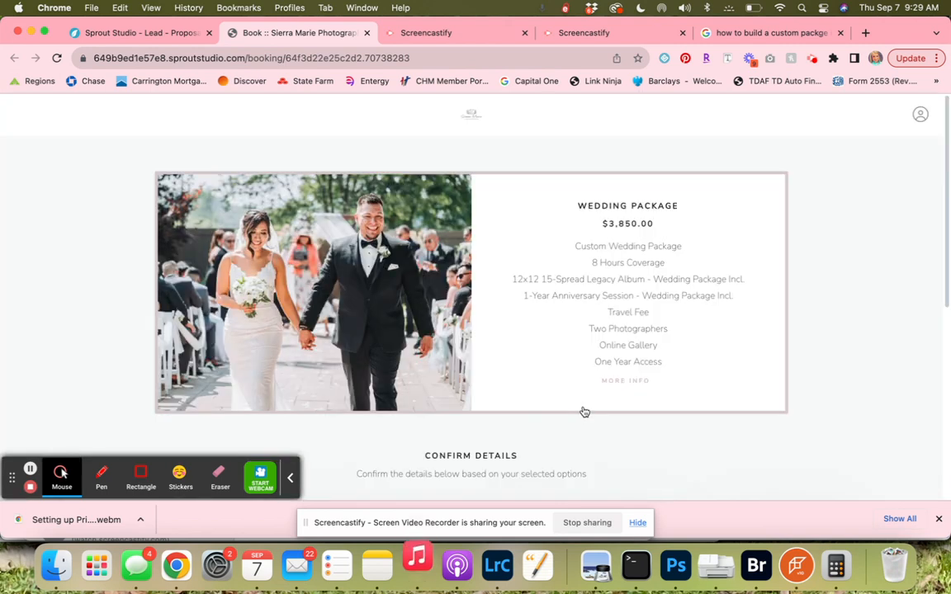
{"action": "mouse_move", "coordinate": [556, 254]}
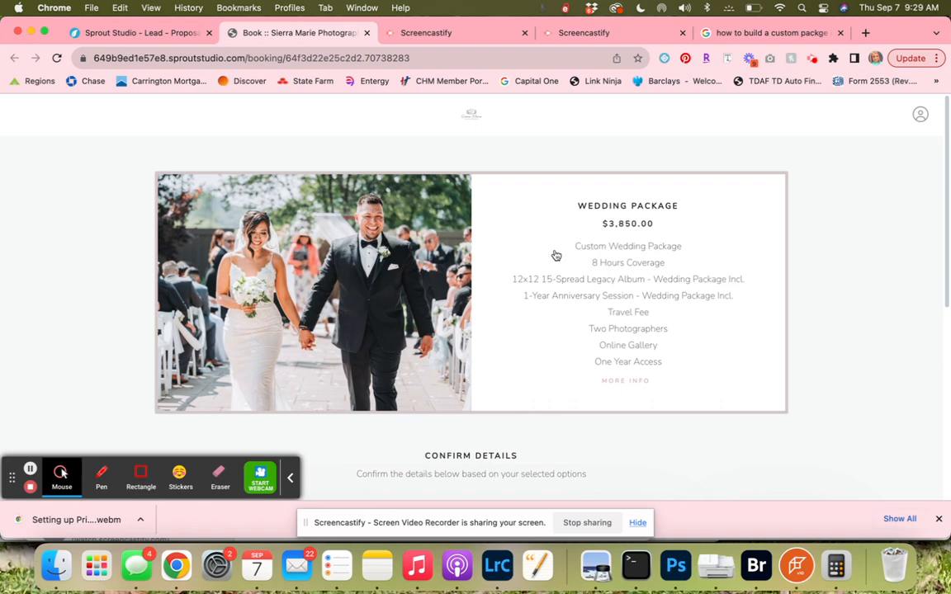
{"action": "mouse_move", "coordinate": [633, 386]}
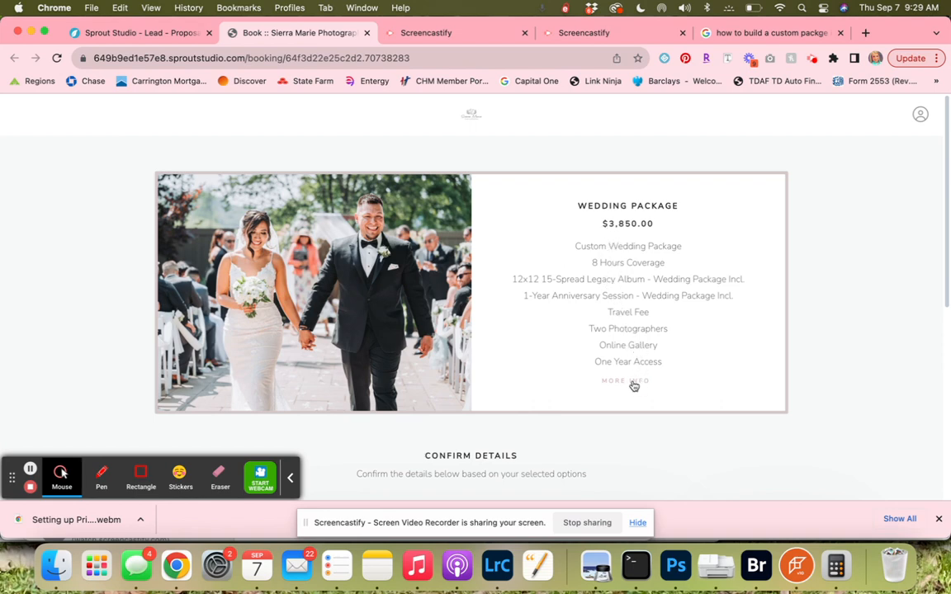
{"action": "scroll", "scroll_direction": "down", "scroll_amount": 3}
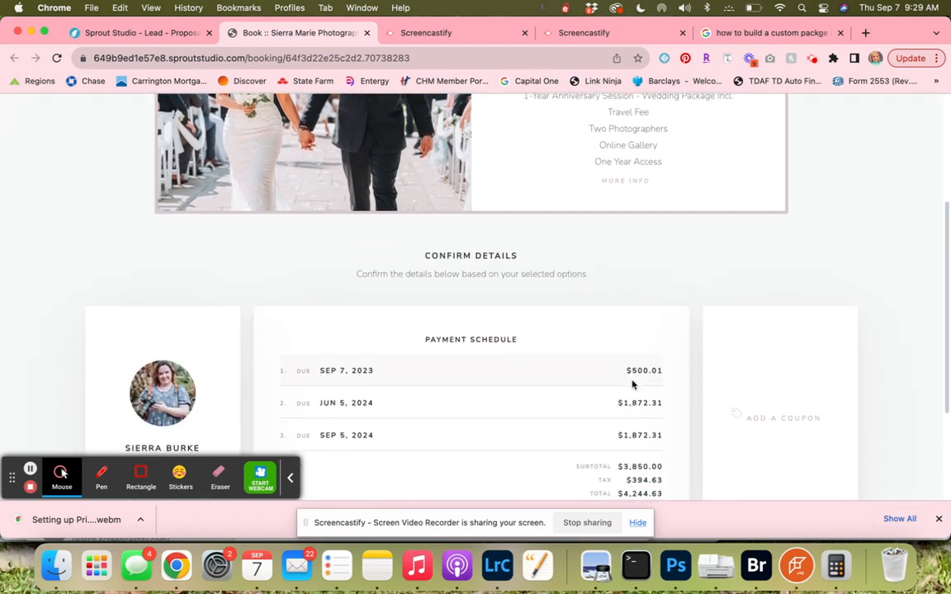
{"action": "scroll", "scroll_direction": "down", "scroll_amount": 3}
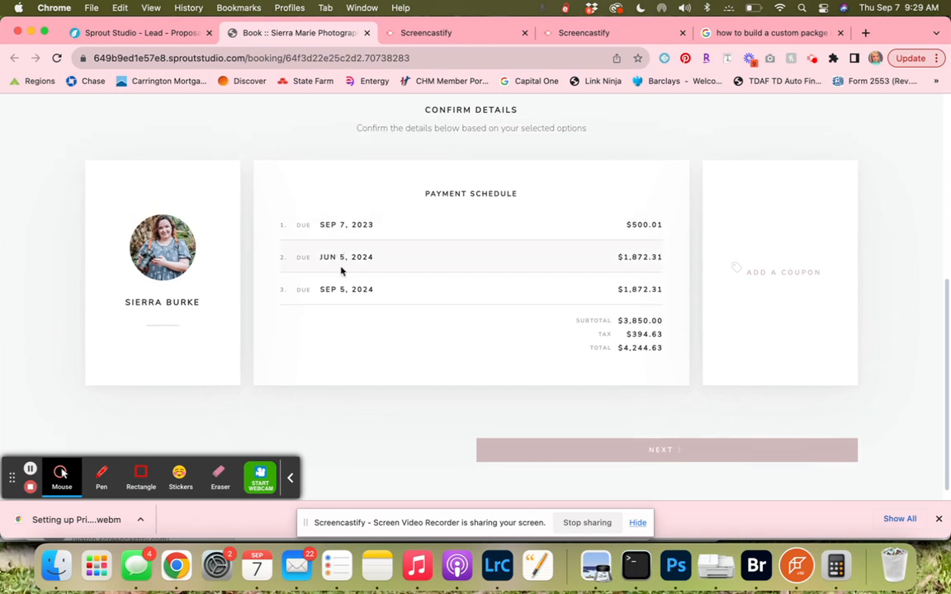